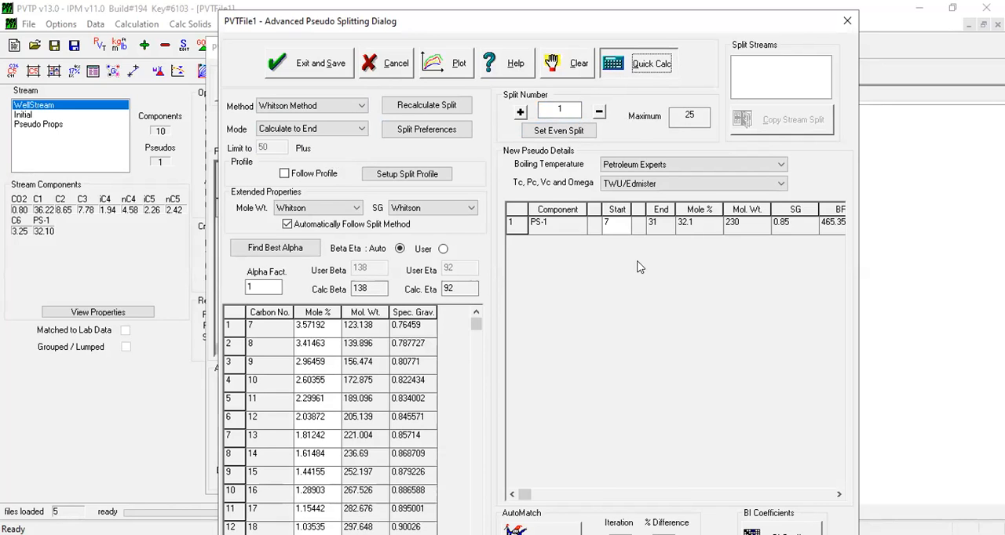
# - Review a two-stage separator flash for the Whitson split, then choose Phase Envelope in Quick Calc
pyautogui.click(651, 62)
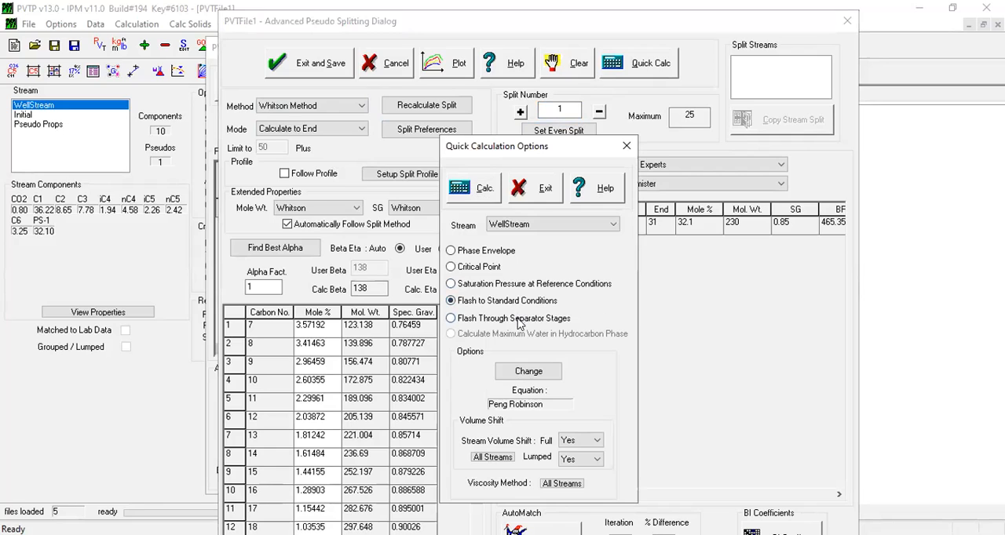
pyautogui.click(451, 318)
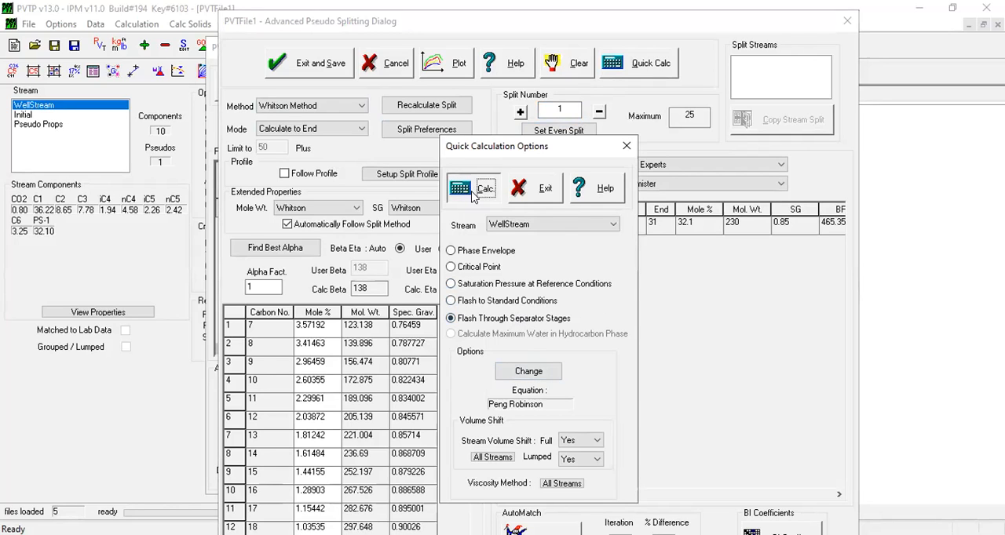
pyautogui.click(475, 188)
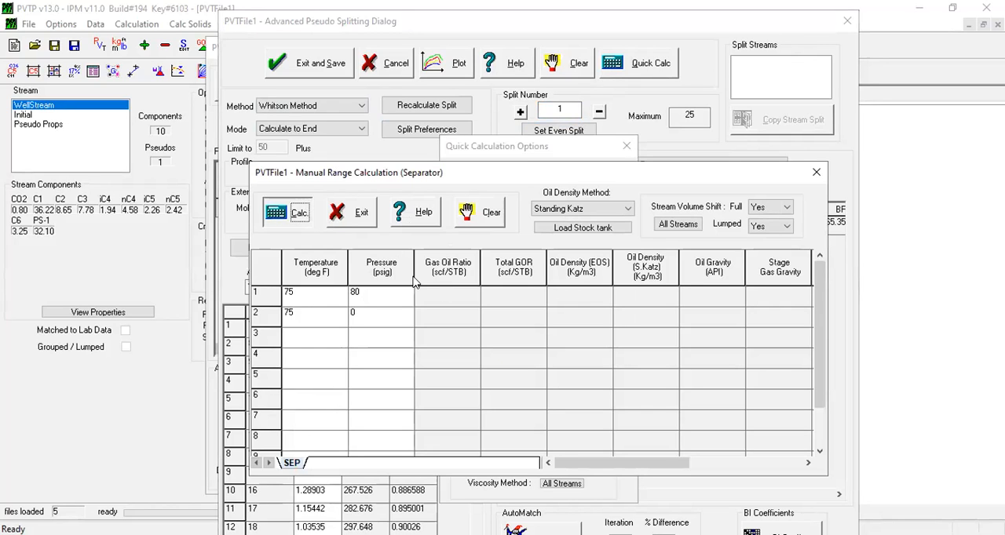
pyautogui.click(287, 212)
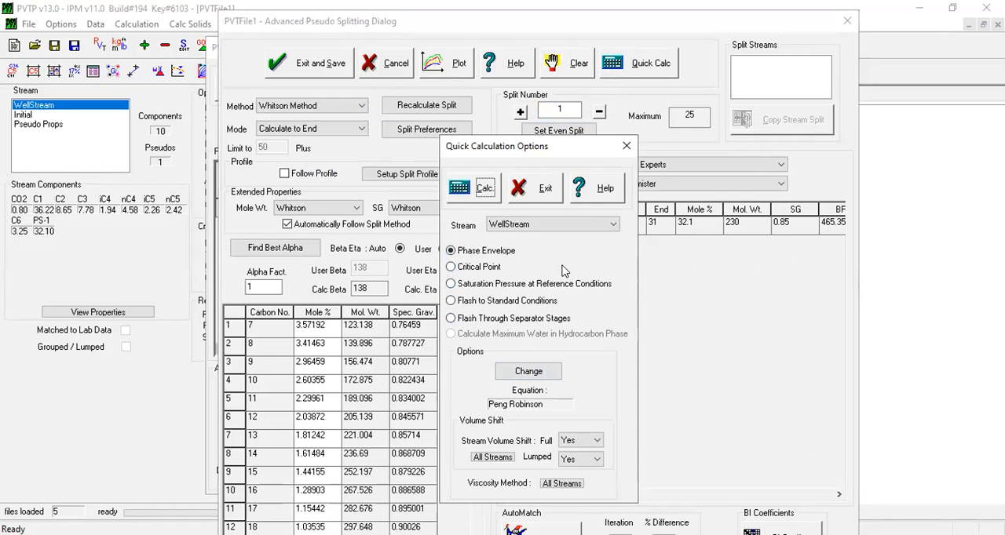
pyautogui.click(458, 188)
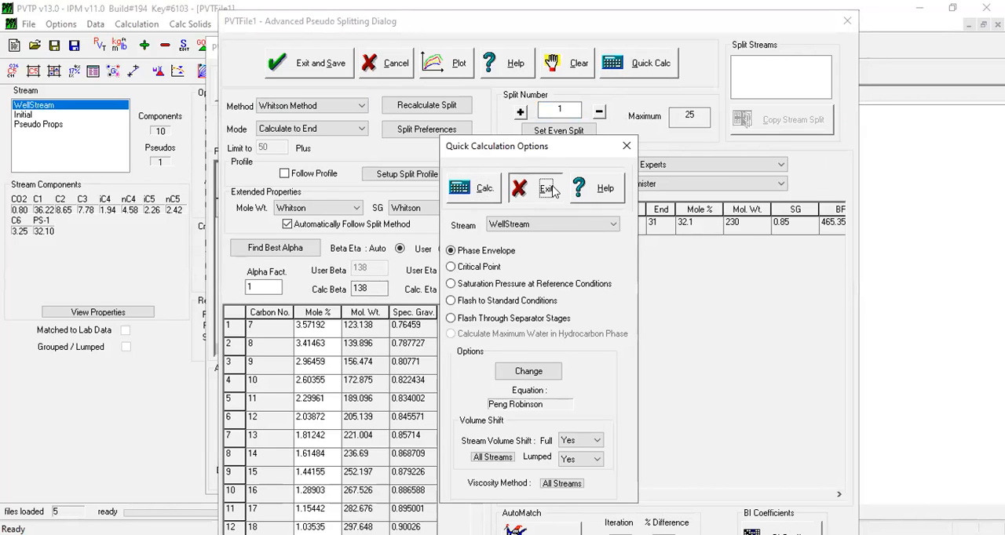
# - Recalculate the separator flash for Petroleum Experts 2, giving total GOR 744.168 scf/STB
pyautogui.click(542, 187)
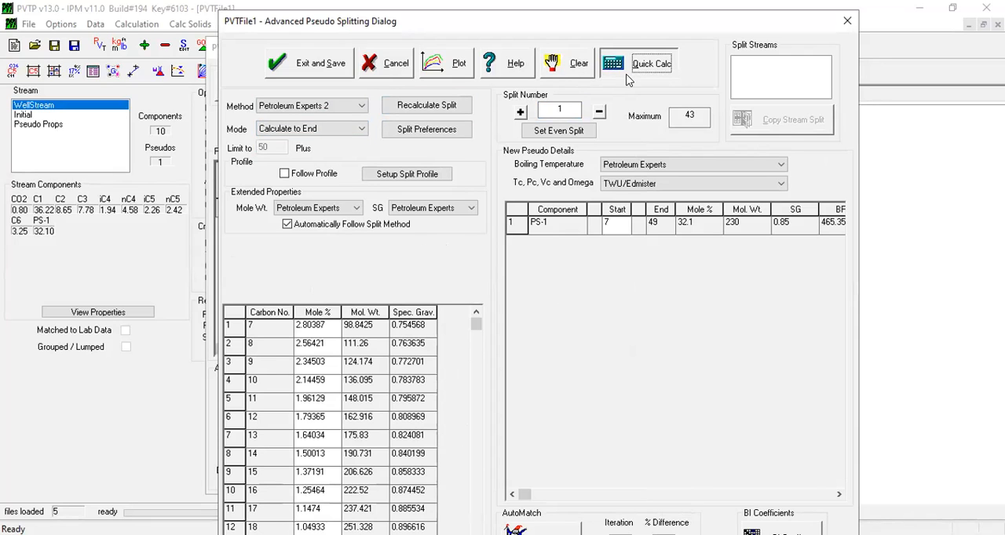
pyautogui.click(651, 62)
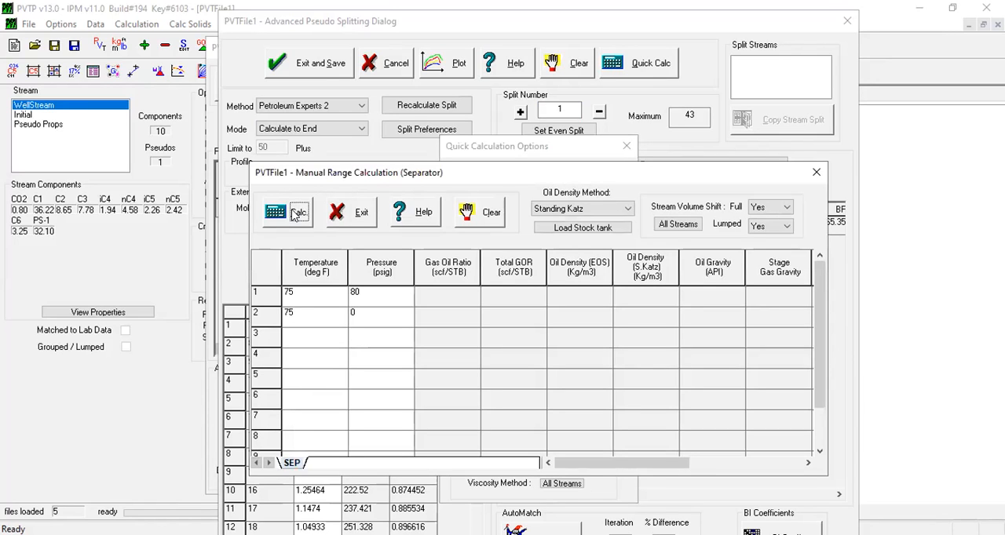
pyautogui.click(288, 212)
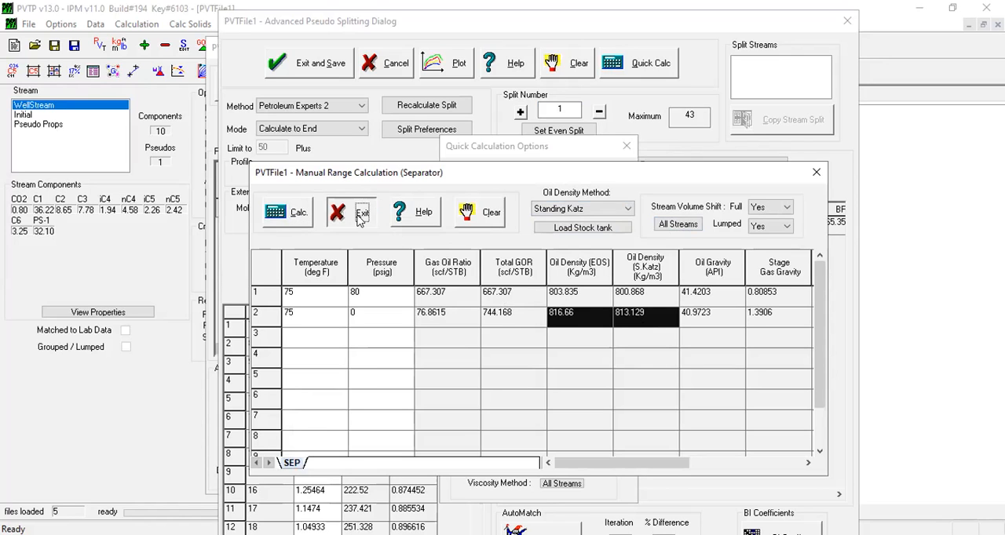
pyautogui.click(357, 212)
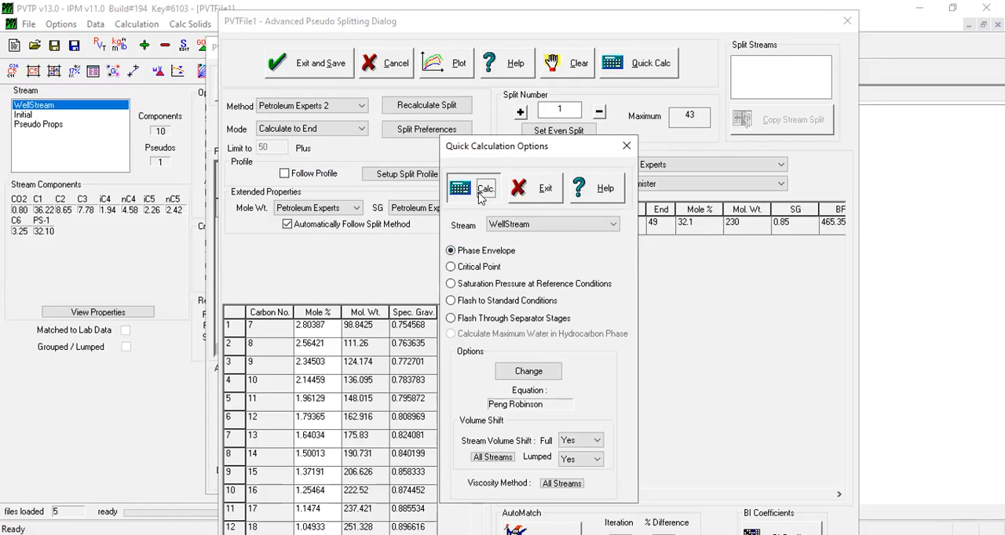
# - Calculate the WellStream phase envelope (cricondenbar 2609.8), then close the plot and options
pyautogui.click(485, 188)
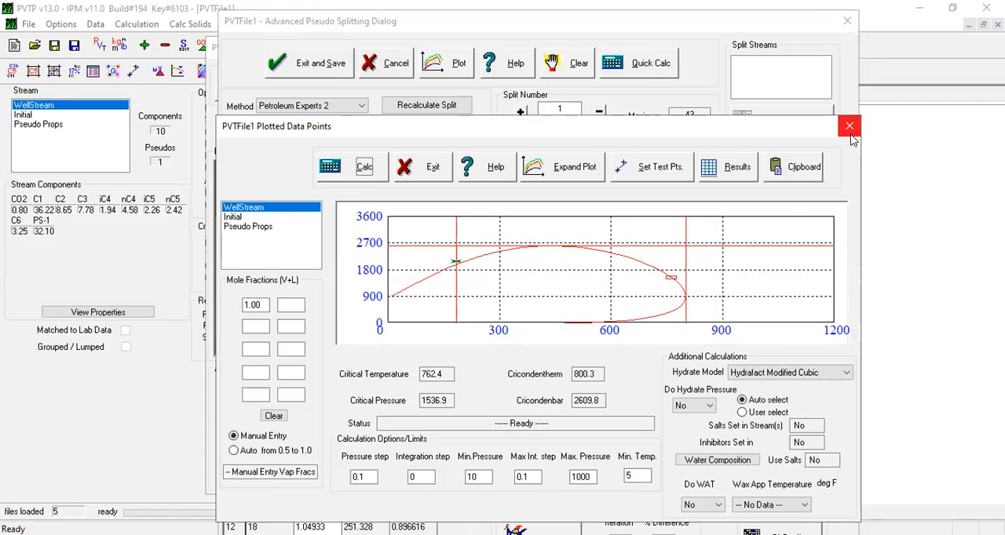
pyautogui.click(848, 125)
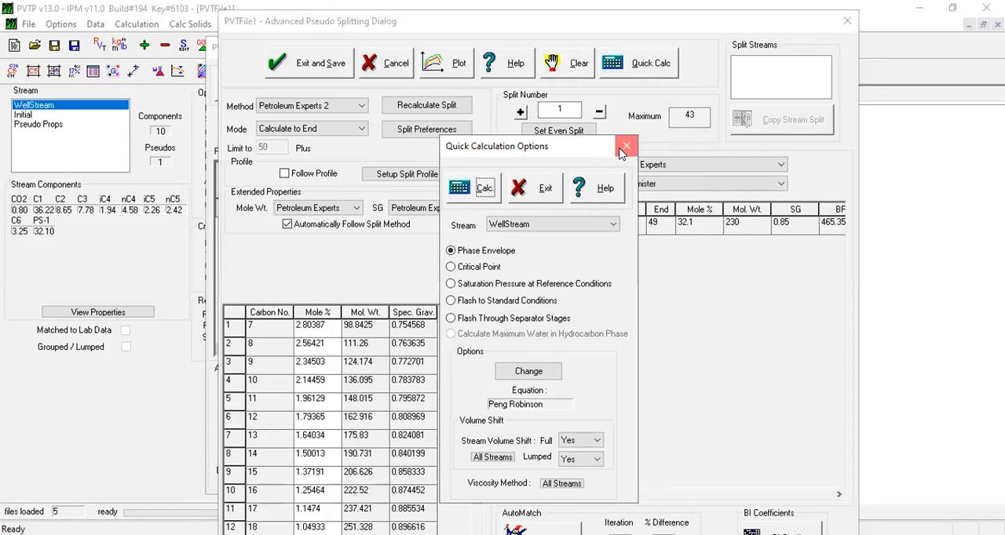
pyautogui.click(623, 147)
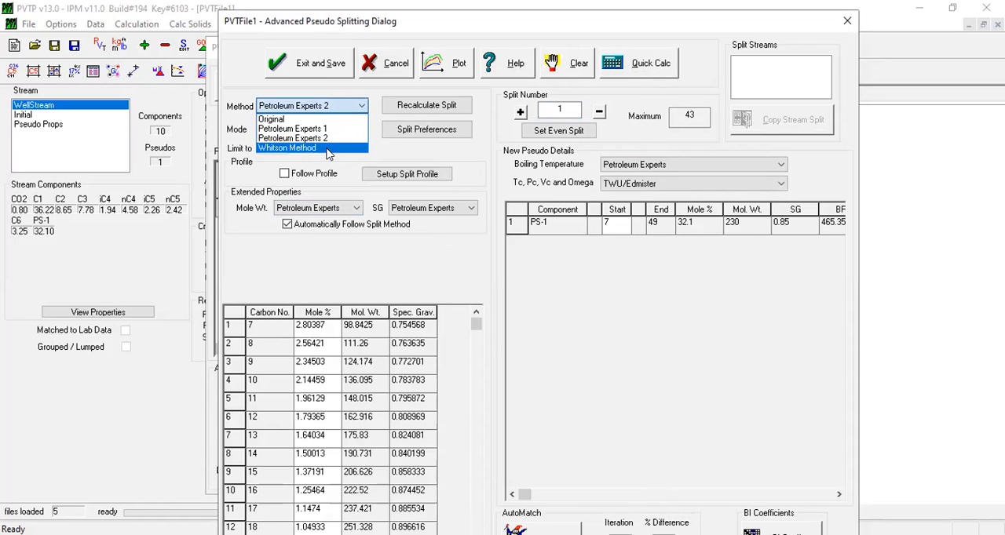
# - Check the help manual's recommendation to use Petroleum Experts 2, then minimize the help window
pyautogui.click(287, 148)
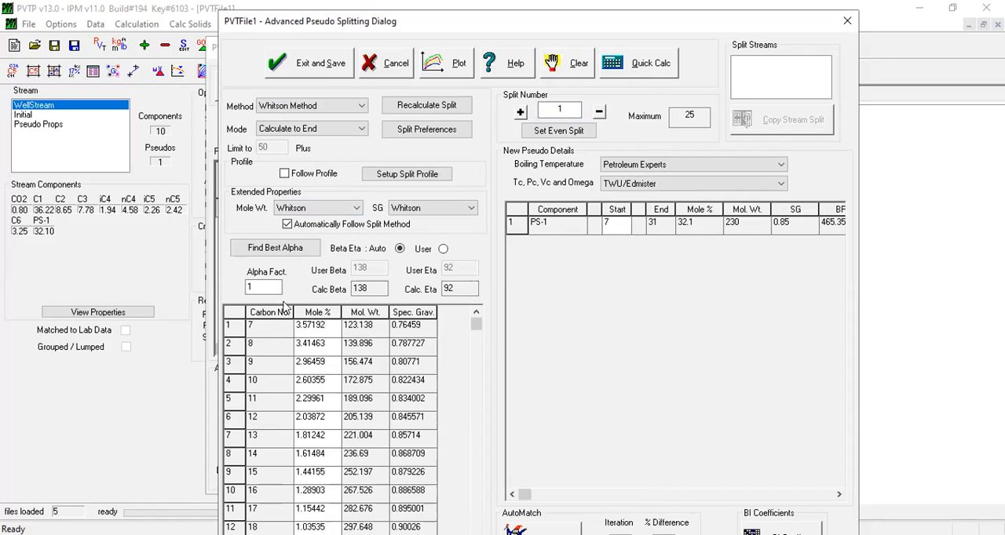
pyautogui.moveTo(284, 305)
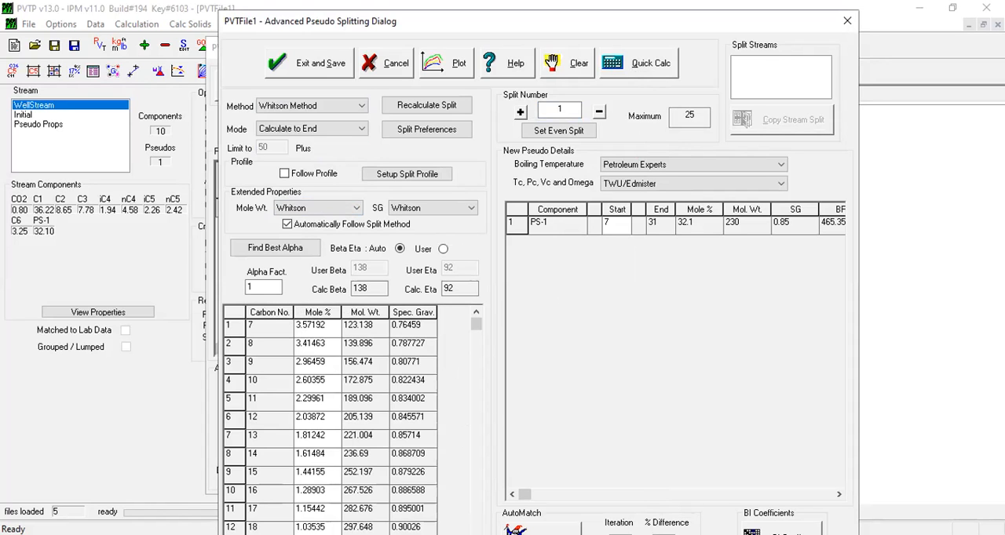
pyautogui.click(511, 63)
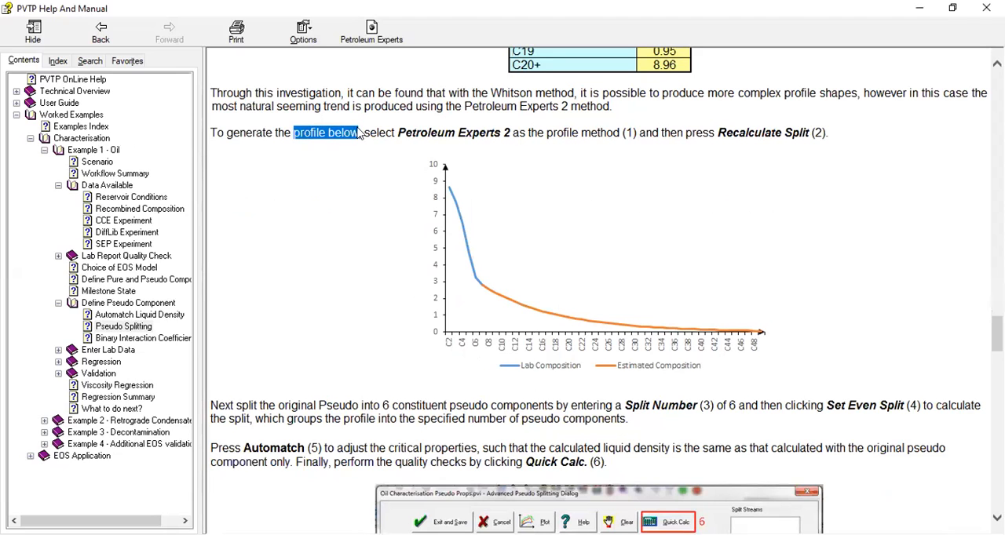
pyautogui.moveTo(363, 132); pyautogui.dragTo(824, 140)
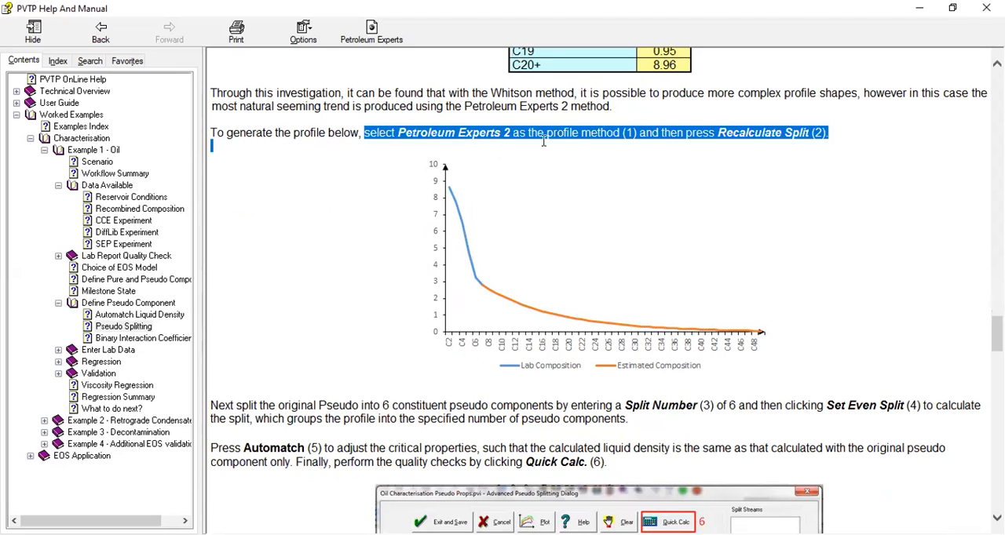
pyautogui.click(622, 150)
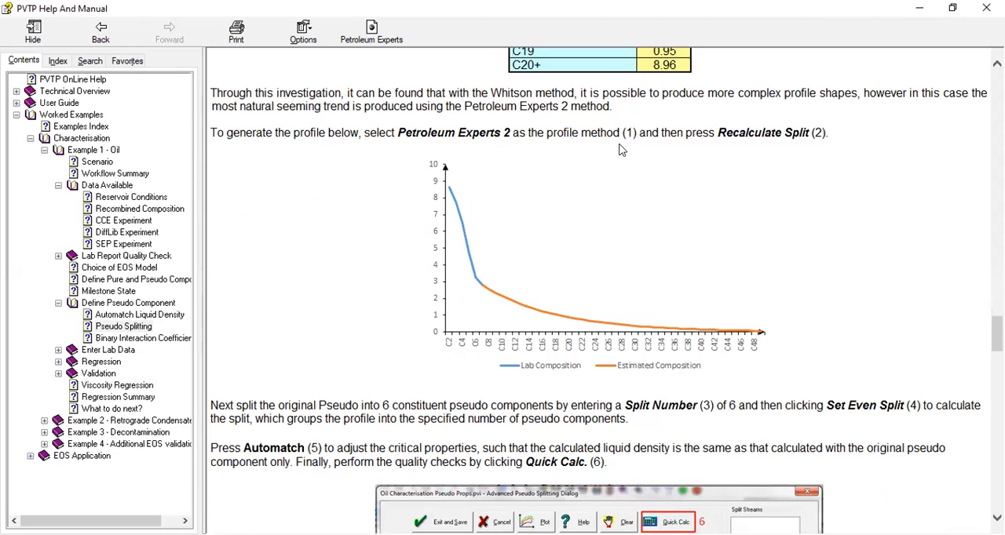
pyautogui.moveTo(710, 491)
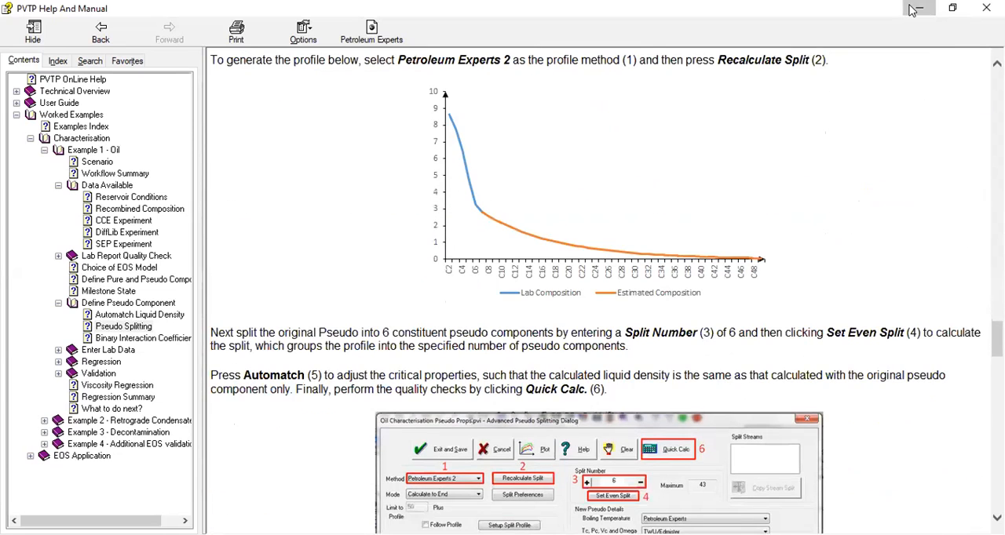
pyautogui.click(312, 105)
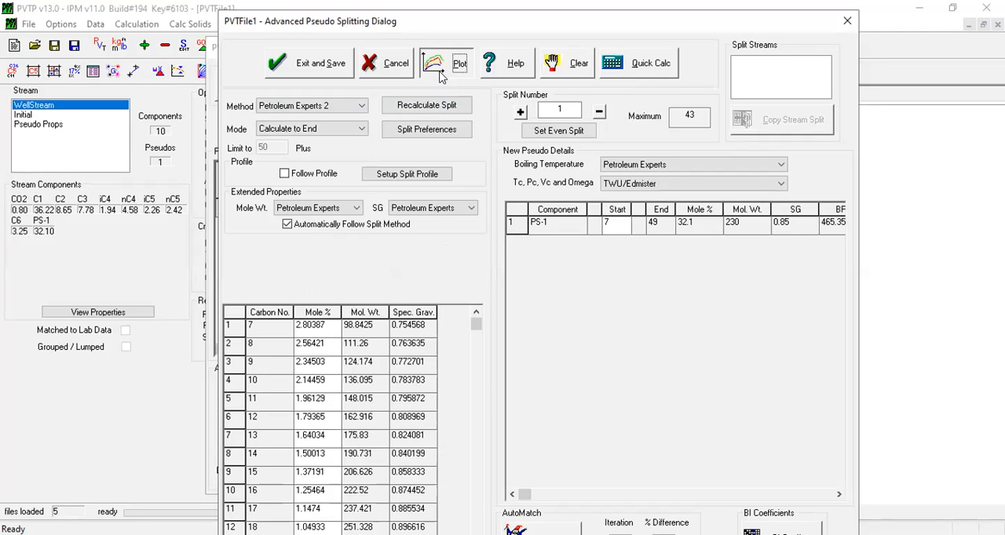
pyautogui.click(439, 63)
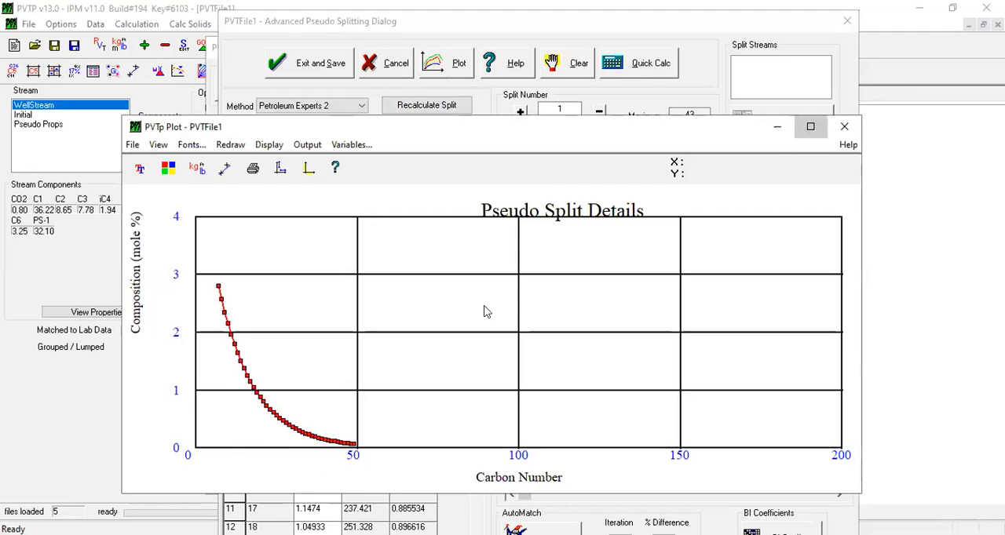
pyautogui.click(810, 126)
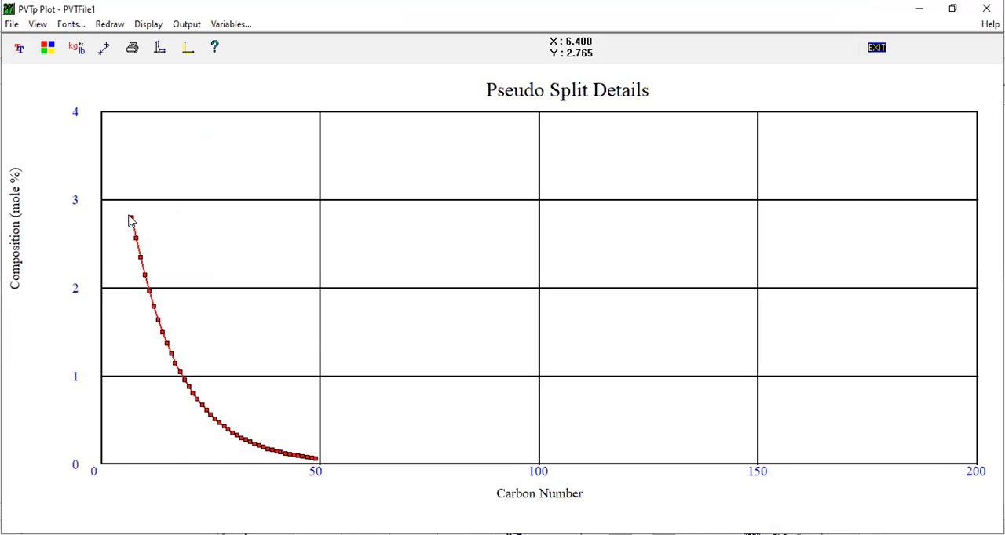
pyautogui.moveTo(122, 198)
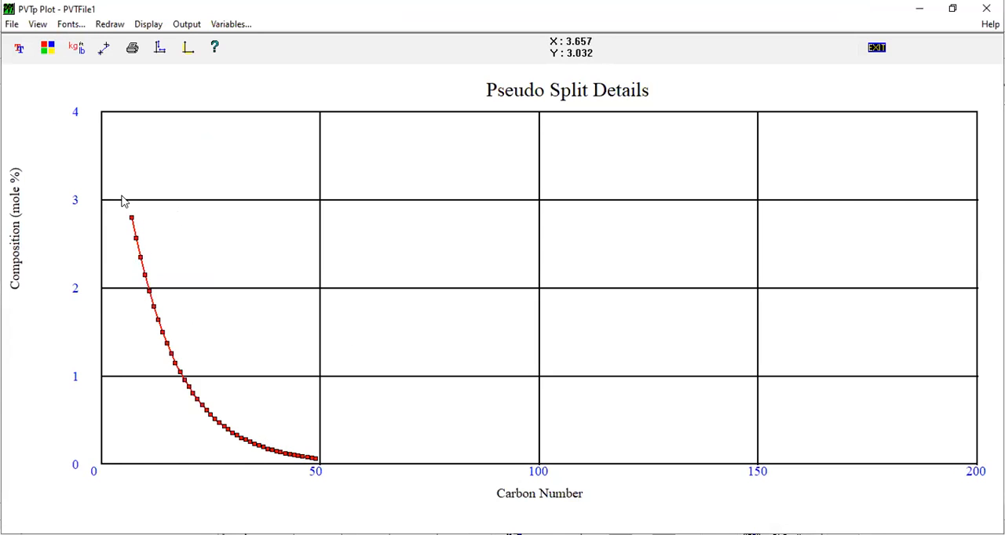
pyautogui.moveTo(118, 196); pyautogui.dragTo(324, 463)
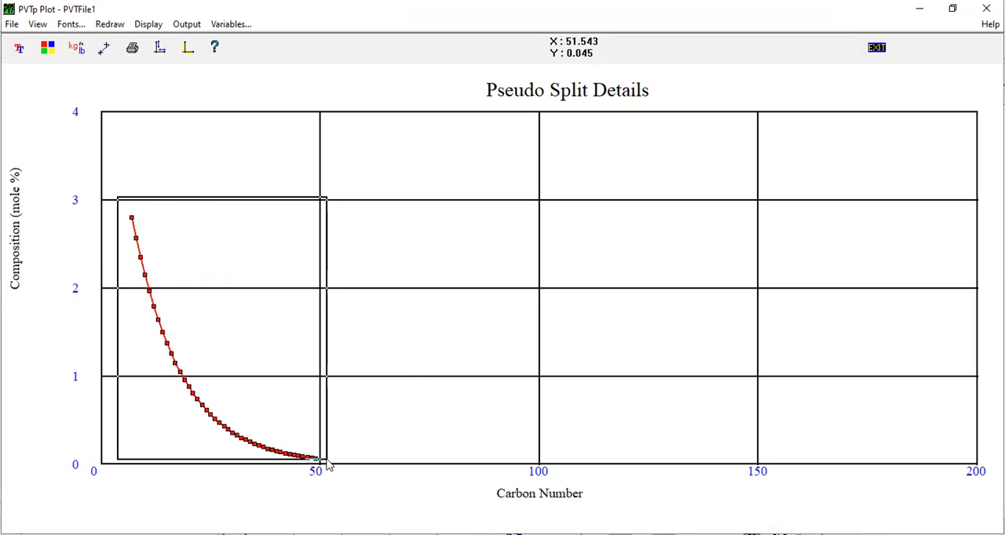
pyautogui.moveTo(116, 194); pyautogui.dragTo(324, 463)
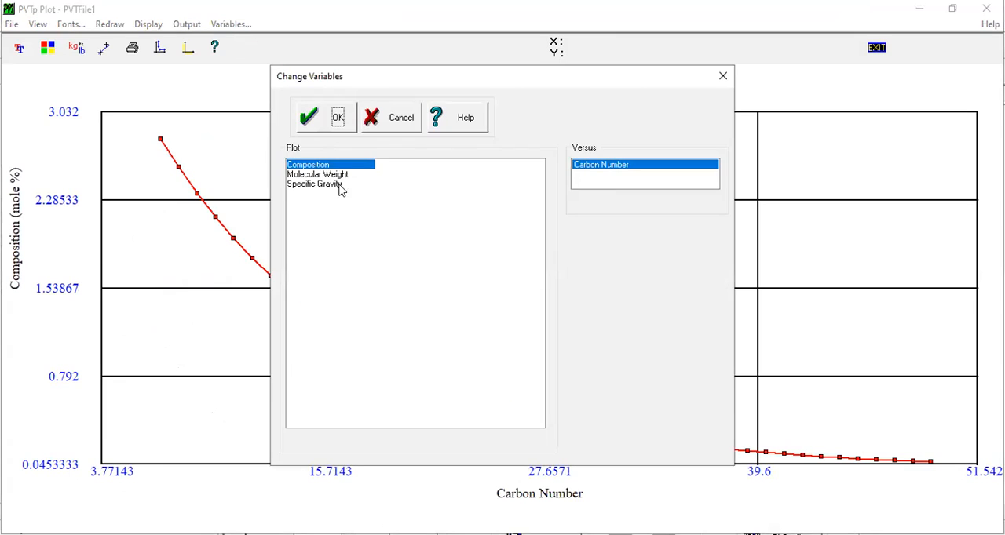
pyautogui.click(317, 174)
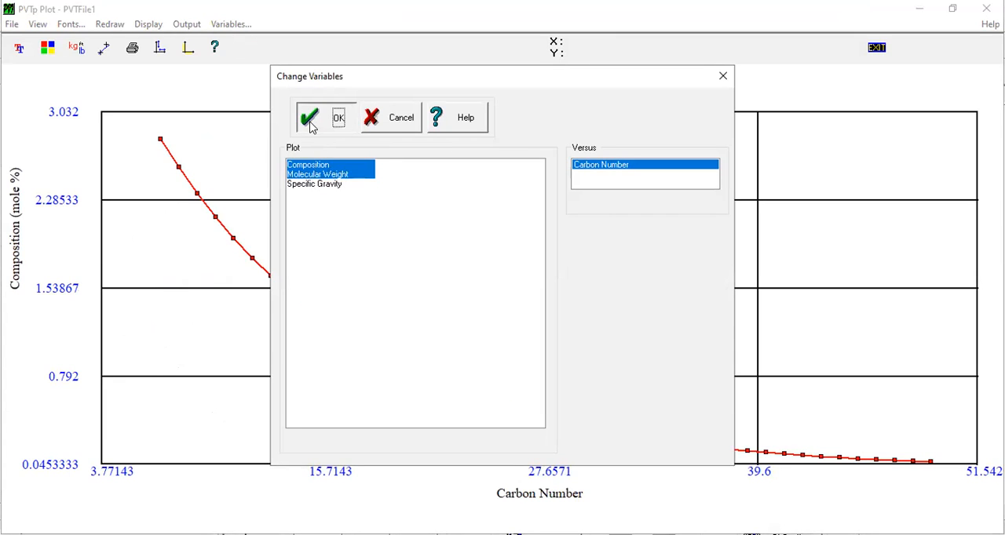
pyautogui.click(310, 117)
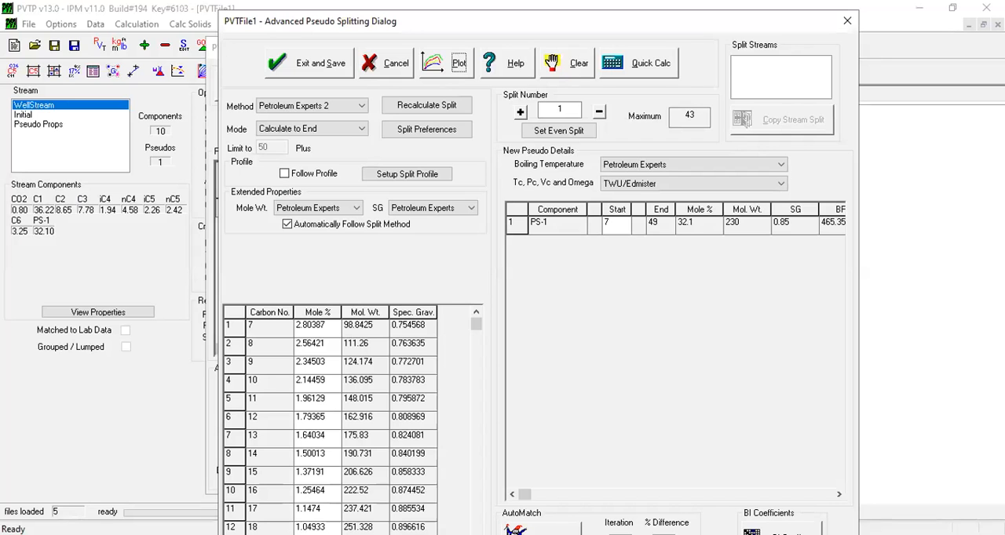
# - Scroll the help page down to the Set Even Split and Automatch screenshot
pyautogui.click(505, 62)
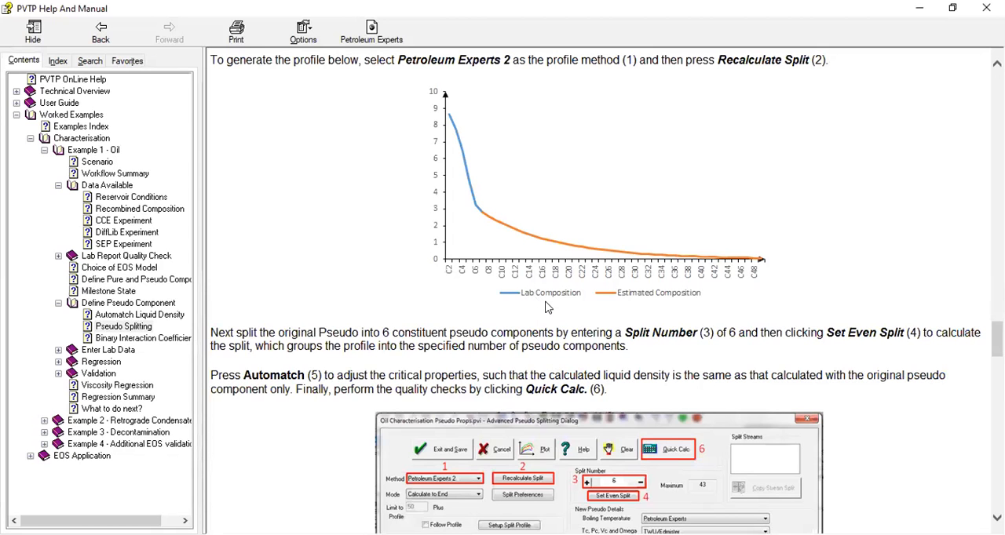
pyautogui.moveTo(566, 301)
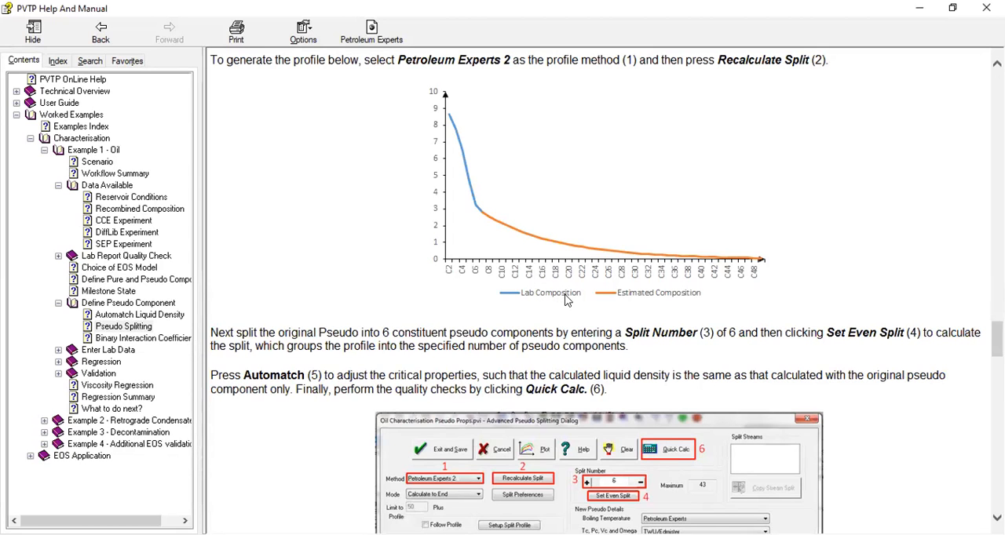
pyautogui.moveTo(644, 300)
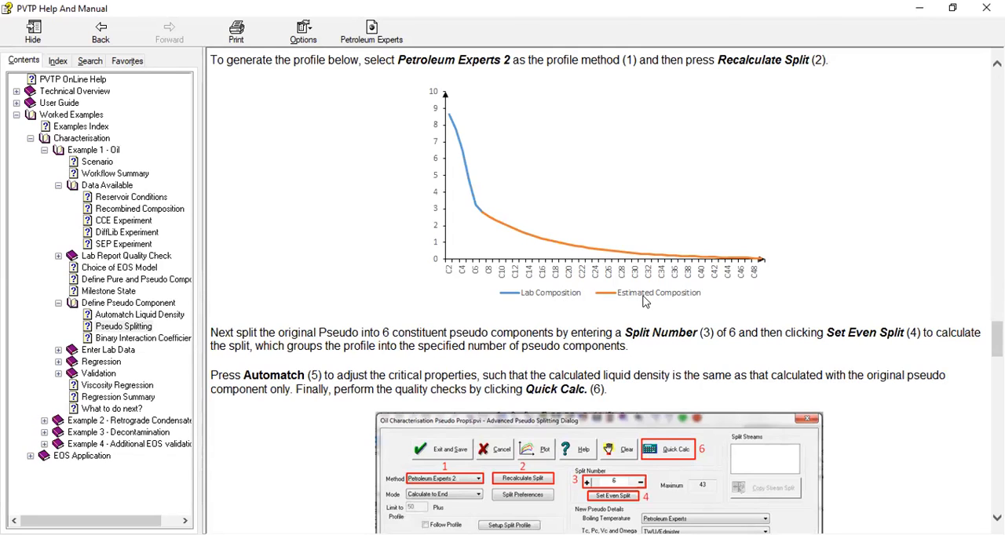
pyautogui.scroll(-3)
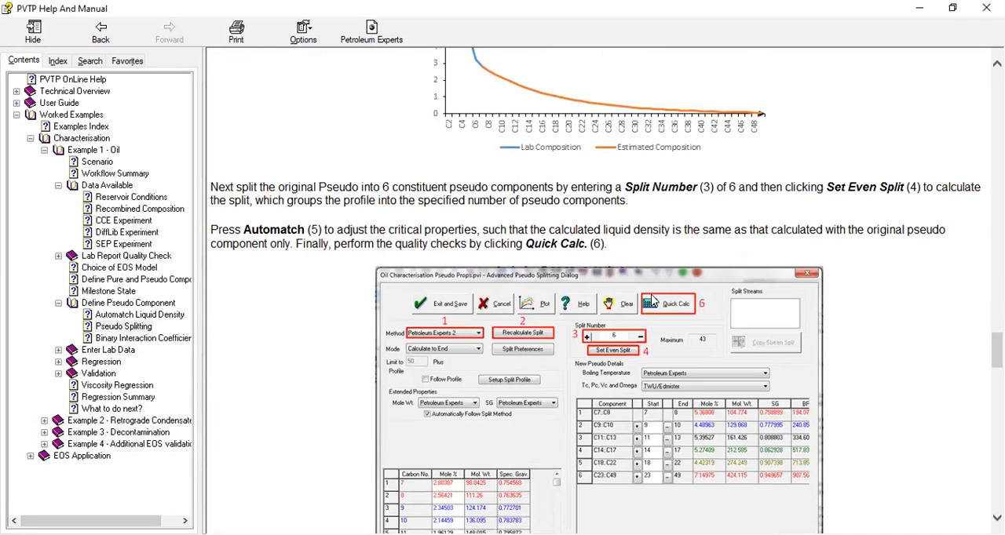
pyautogui.scroll(-3)
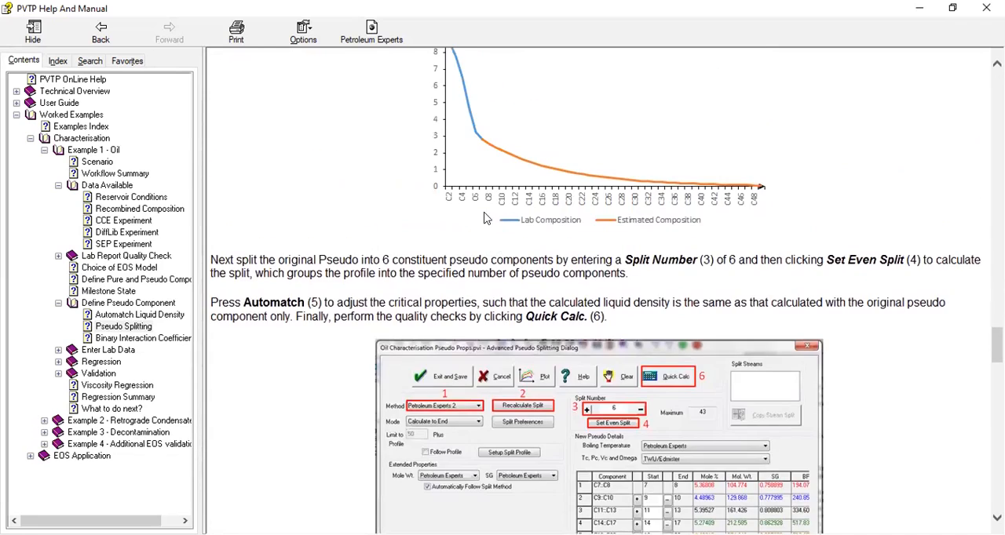
pyautogui.moveTo(766, 210)
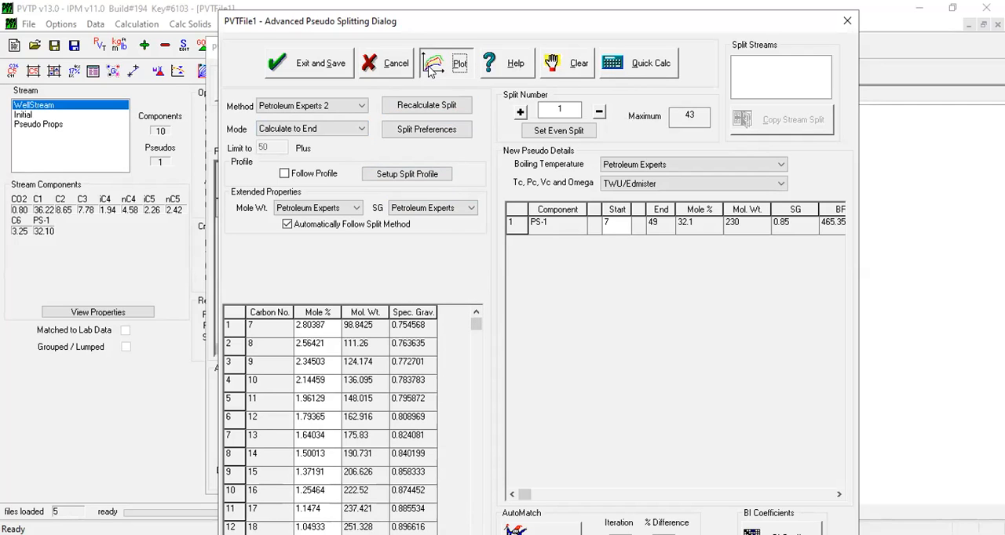
# - Plot PS-1 composition against carbon number and zoom into the curve's steep start
pyautogui.click(442, 62)
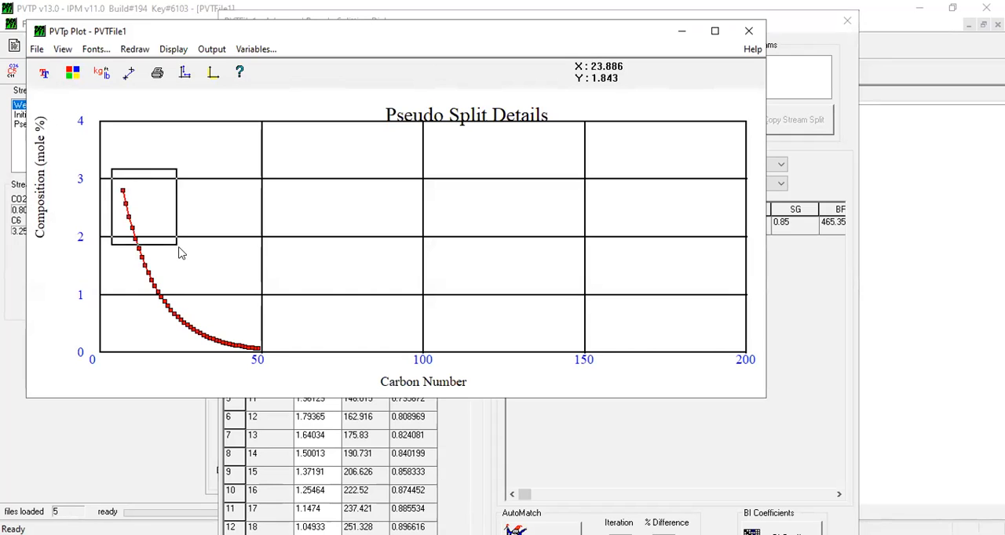
pyautogui.moveTo(112, 167); pyautogui.dragTo(177, 246)
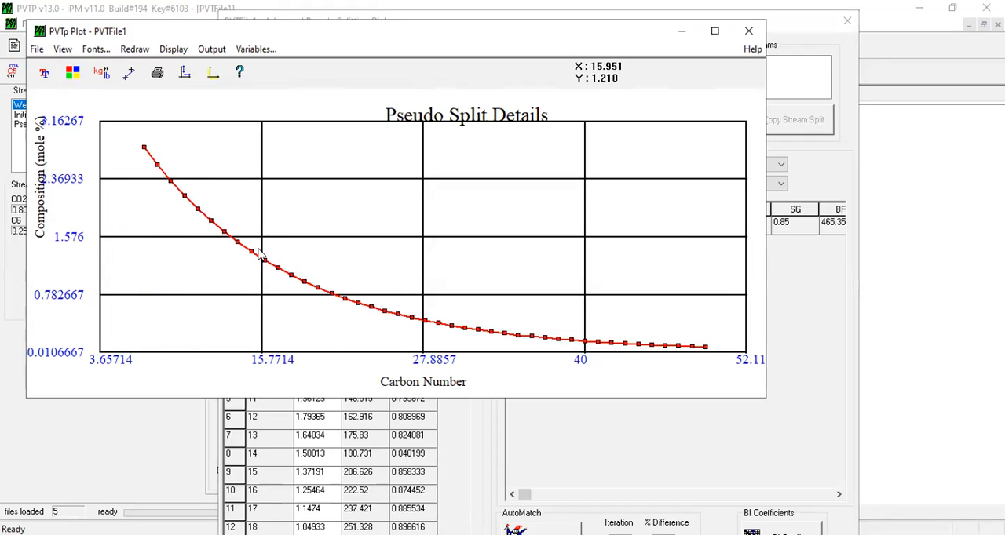
pyautogui.moveTo(196, 198)
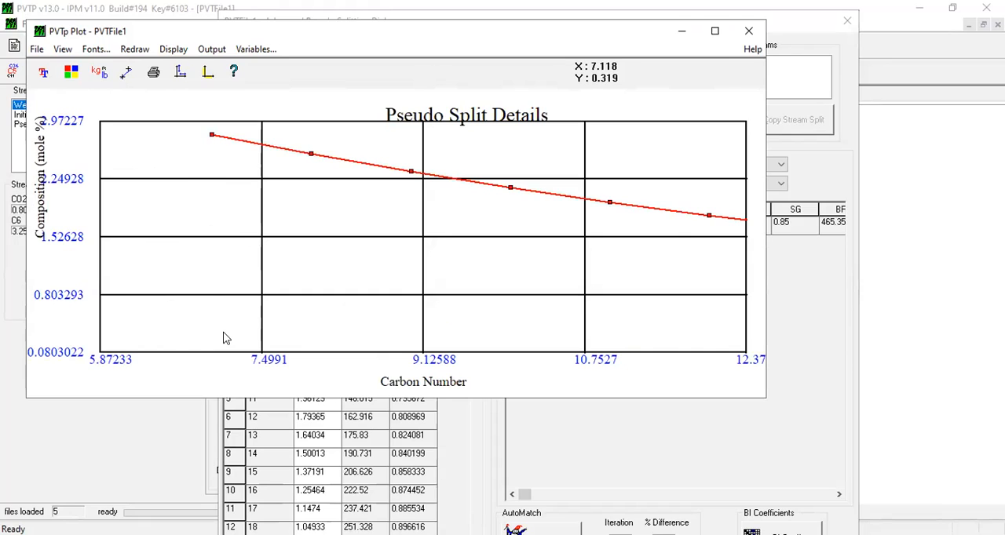
pyautogui.moveTo(126, 207)
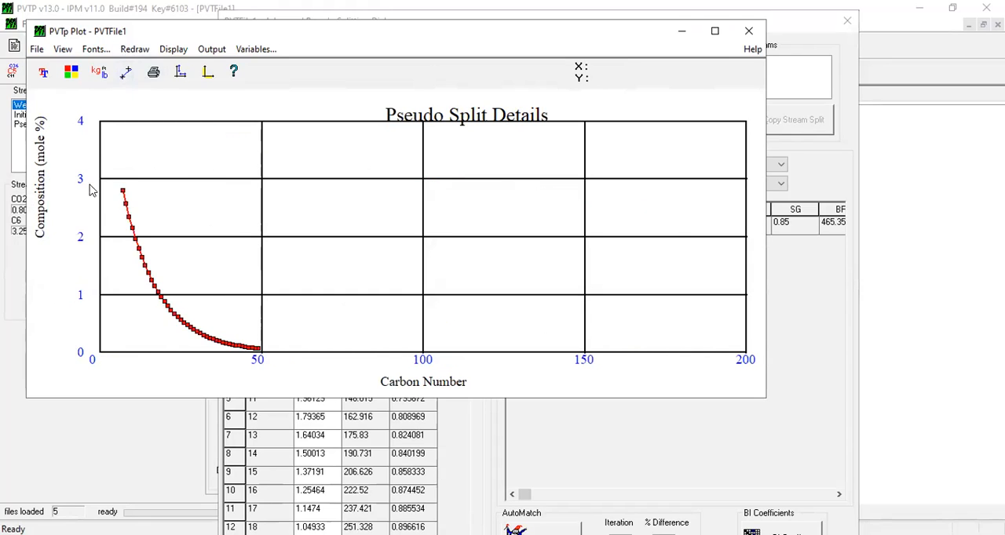
pyautogui.moveTo(155, 290)
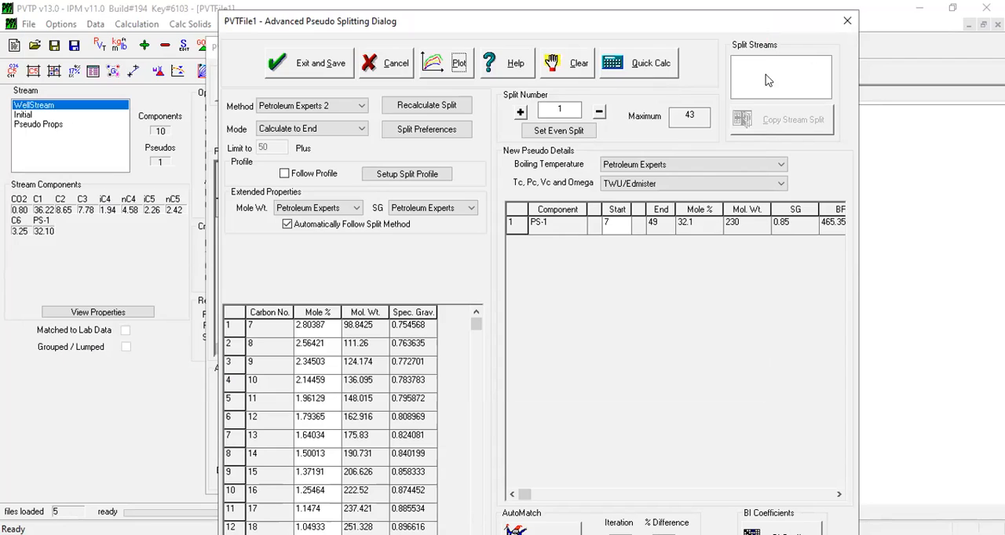
pyautogui.moveTo(769, 78)
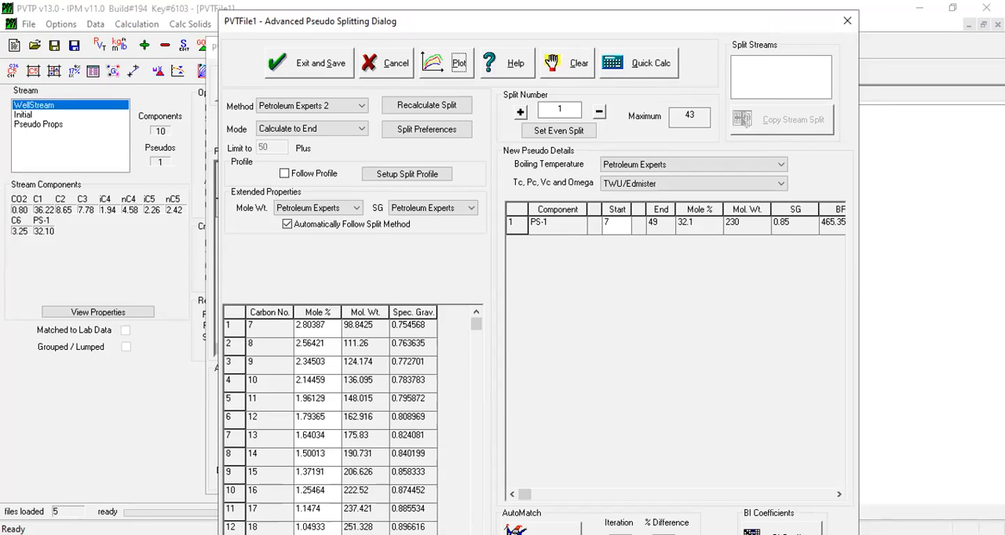
# - Read the help manual's instructions for splitting the original pseudo into 6 components
pyautogui.click(507, 63)
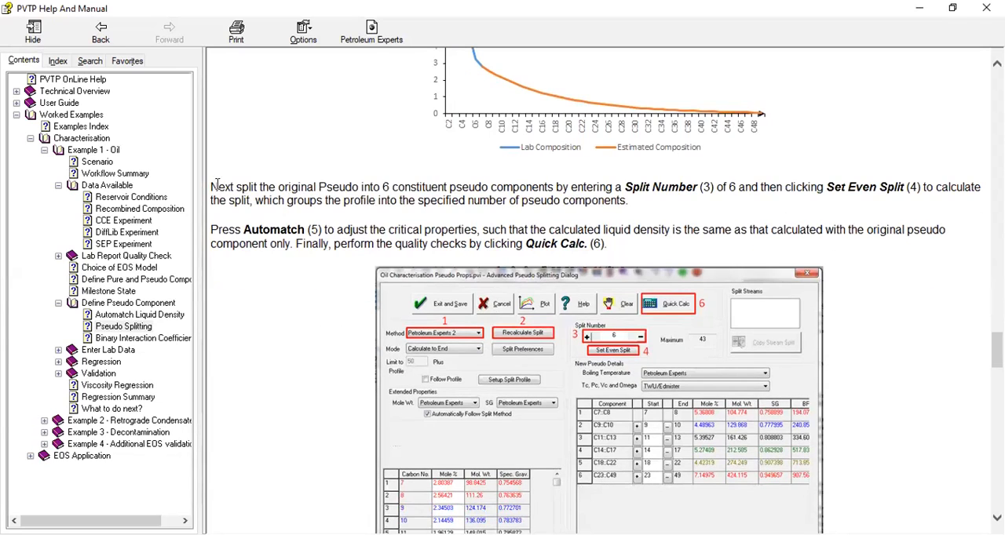
pyautogui.moveTo(236, 186); pyautogui.dragTo(318, 187)
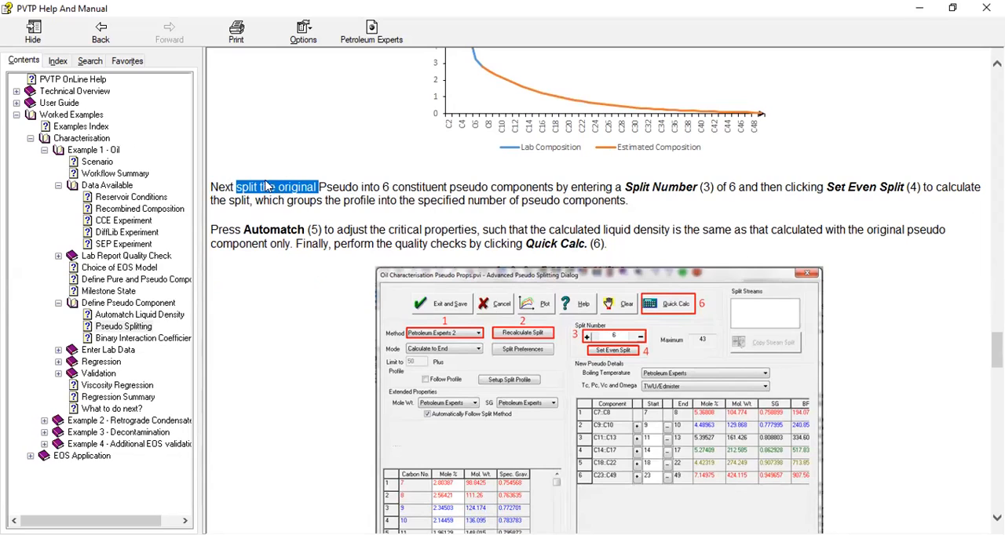
pyautogui.moveTo(303, 210)
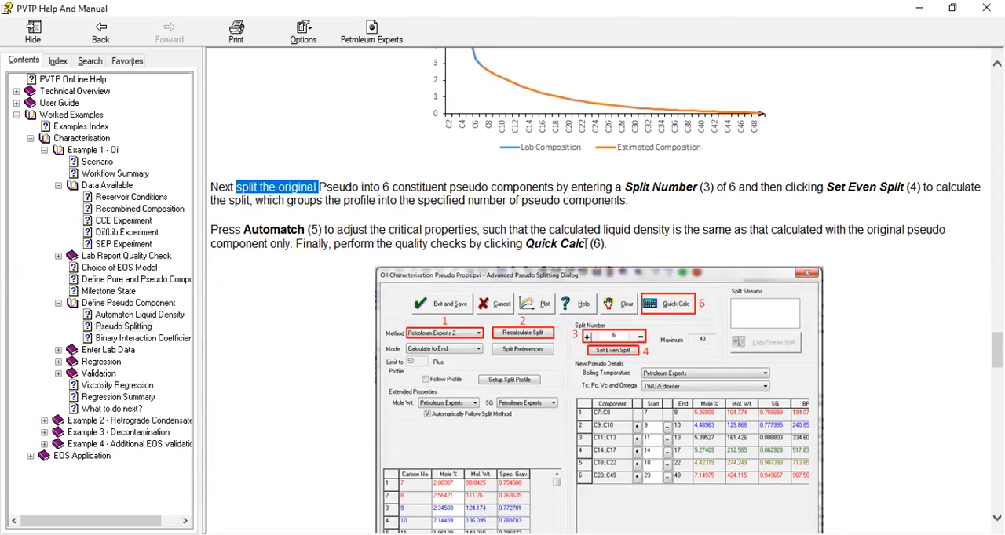
pyautogui.scroll(-3)
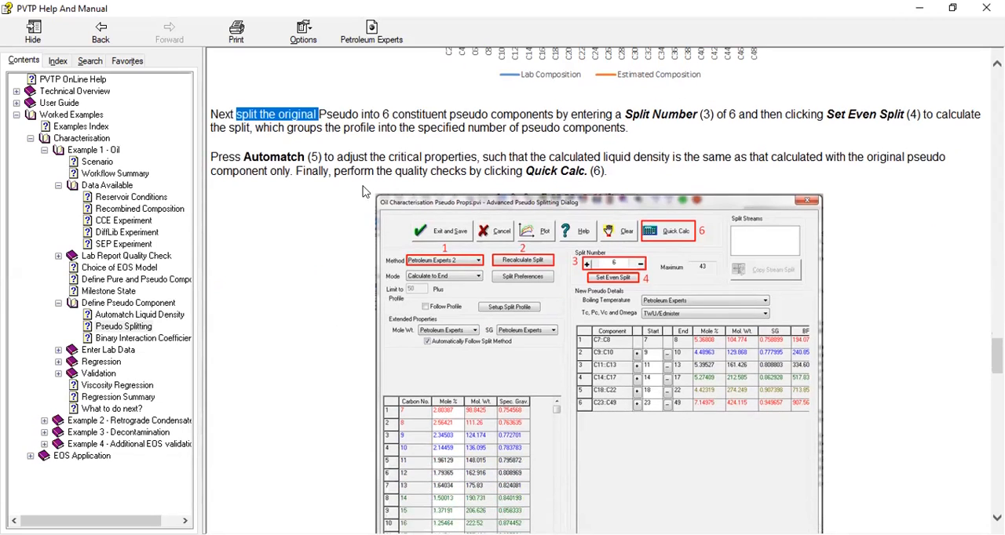
pyautogui.moveTo(277, 167)
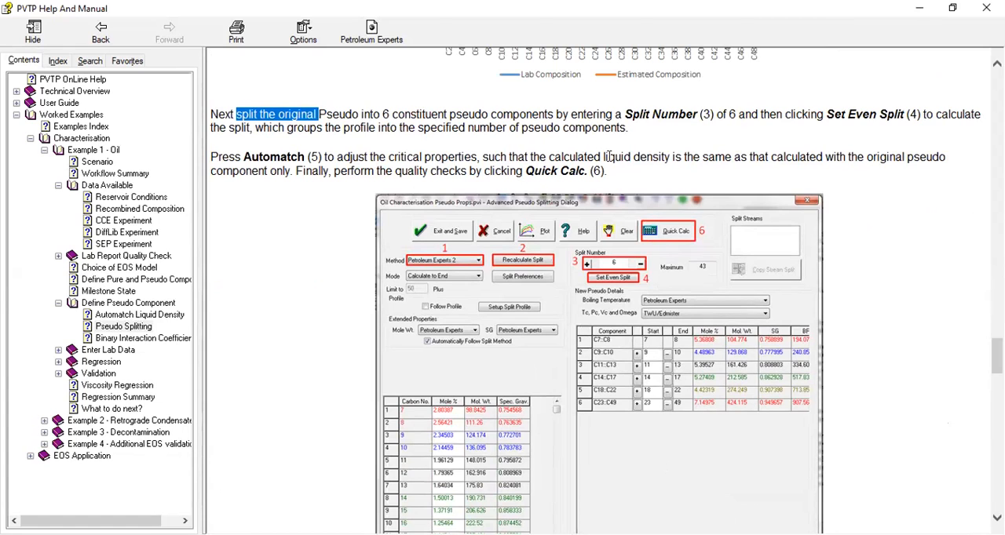
pyautogui.moveTo(741, 175)
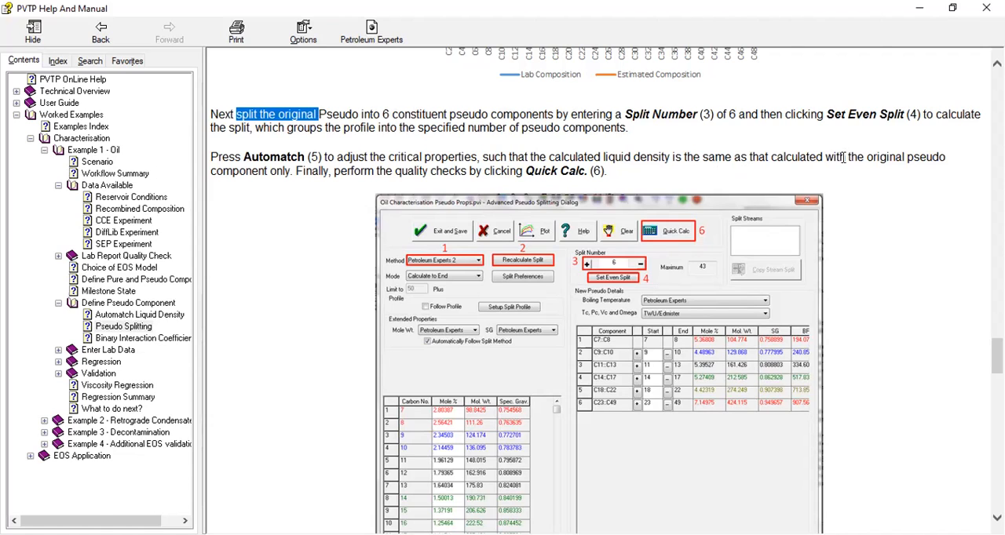
pyautogui.moveTo(291, 189)
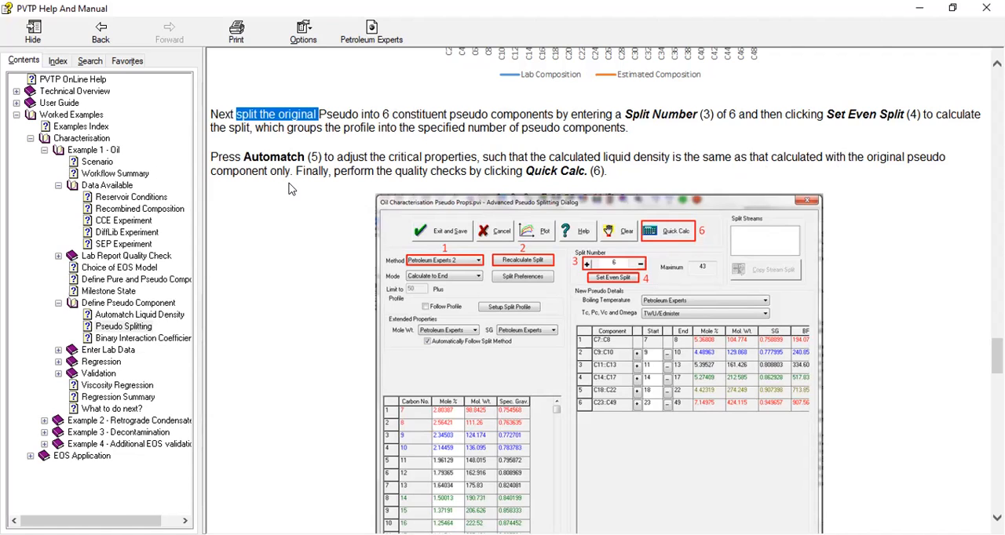
pyautogui.moveTo(487, 187)
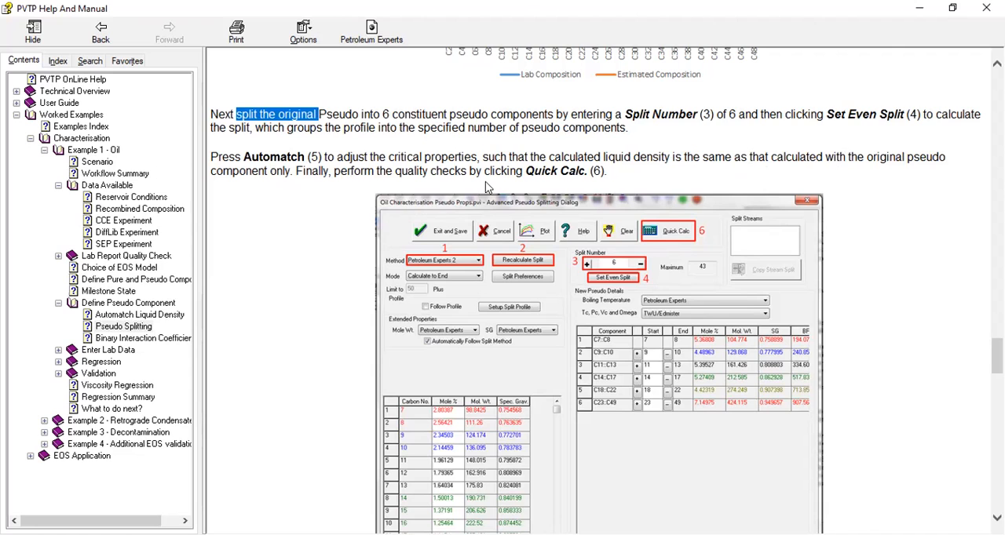
pyautogui.scroll(-3)
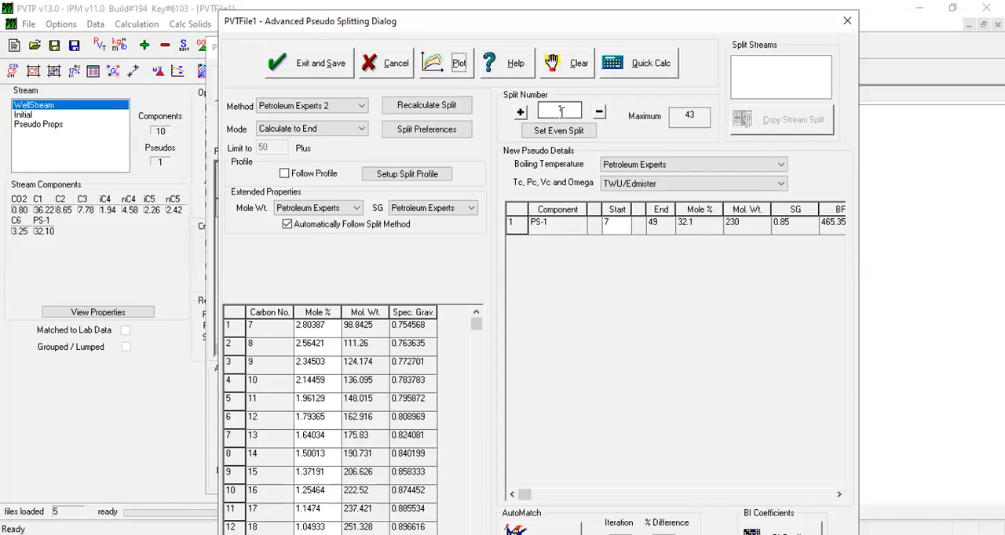
# - Evenly split PS-1 into 6 pseudo components, C7:C8 through C23:C49
pyautogui.write('6')
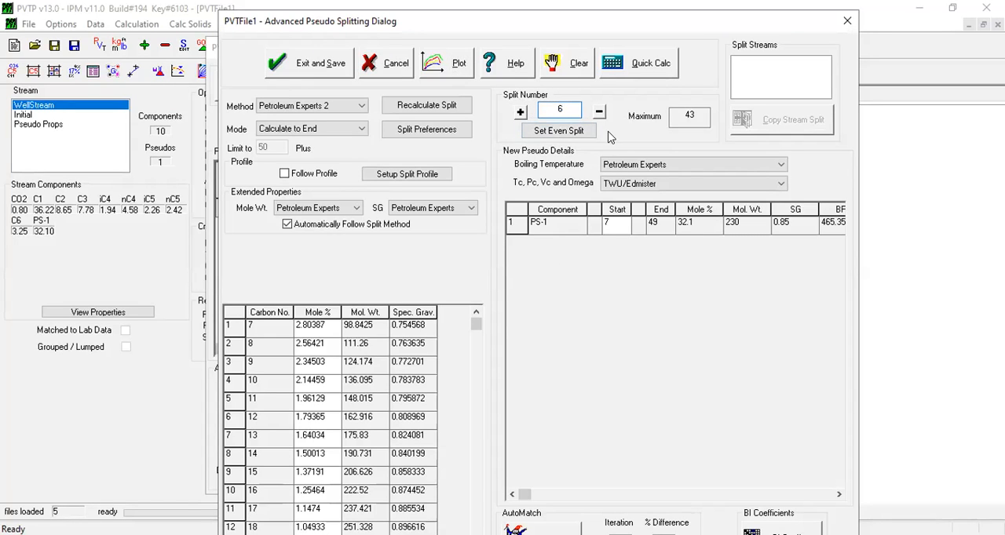
pyautogui.click(559, 130)
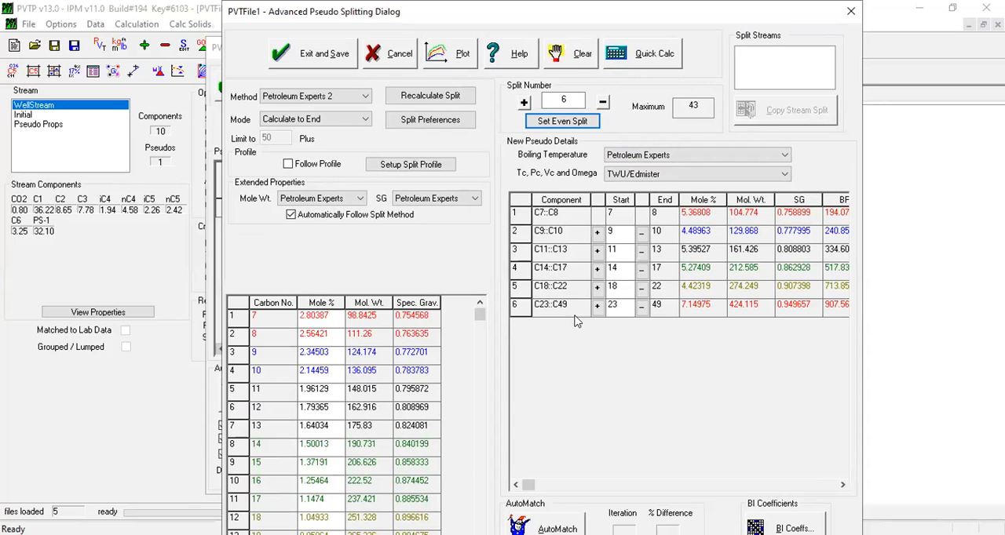
pyautogui.moveTo(753, 21)
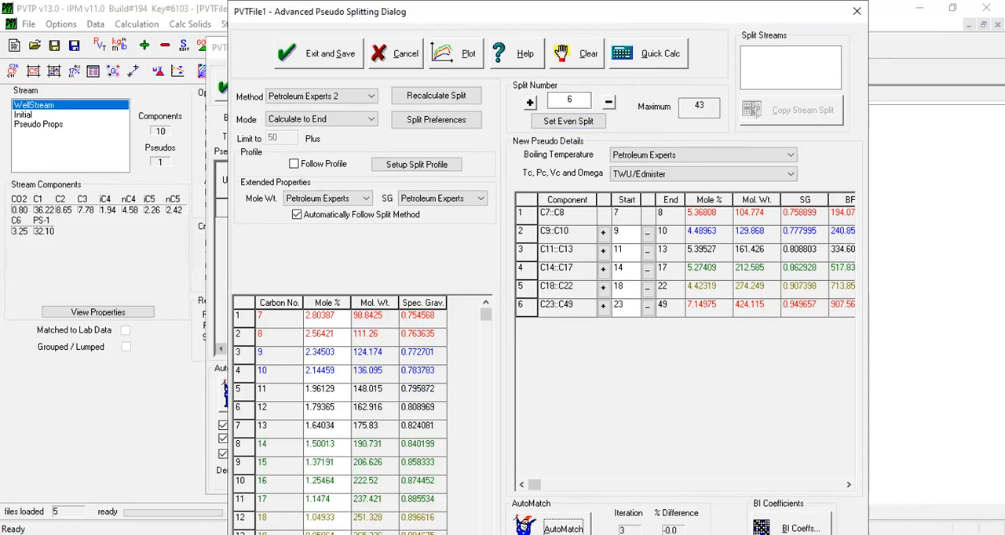
pyautogui.moveTo(642, 69)
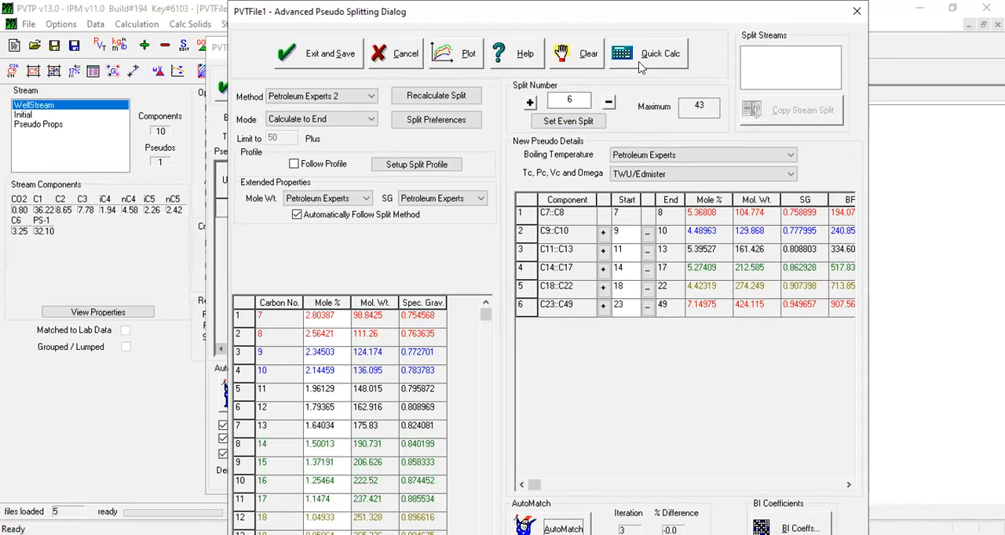
# - Run the two-stage separator flash at 75 deg F, giving total GOR 747.242 scf/STB
pyautogui.click(648, 53)
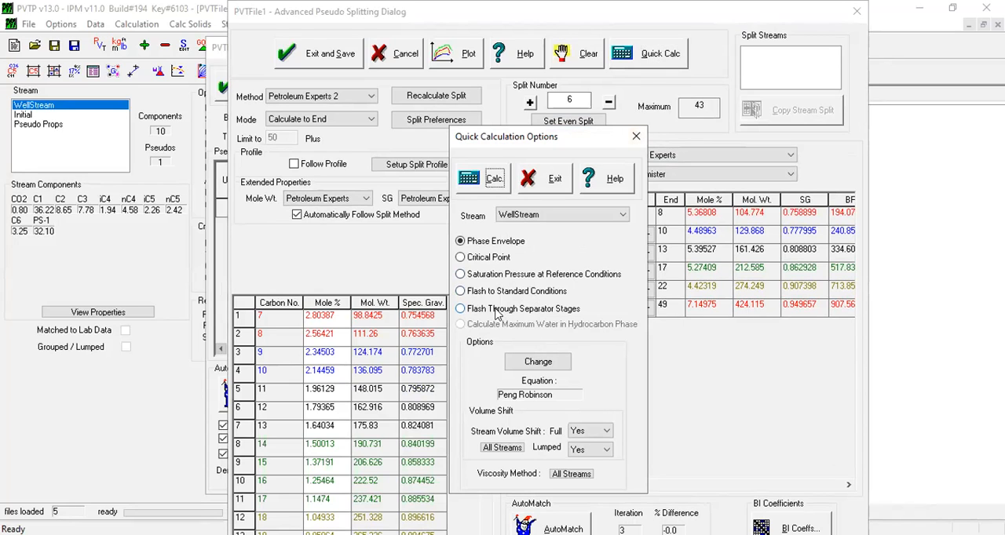
pyautogui.click(461, 309)
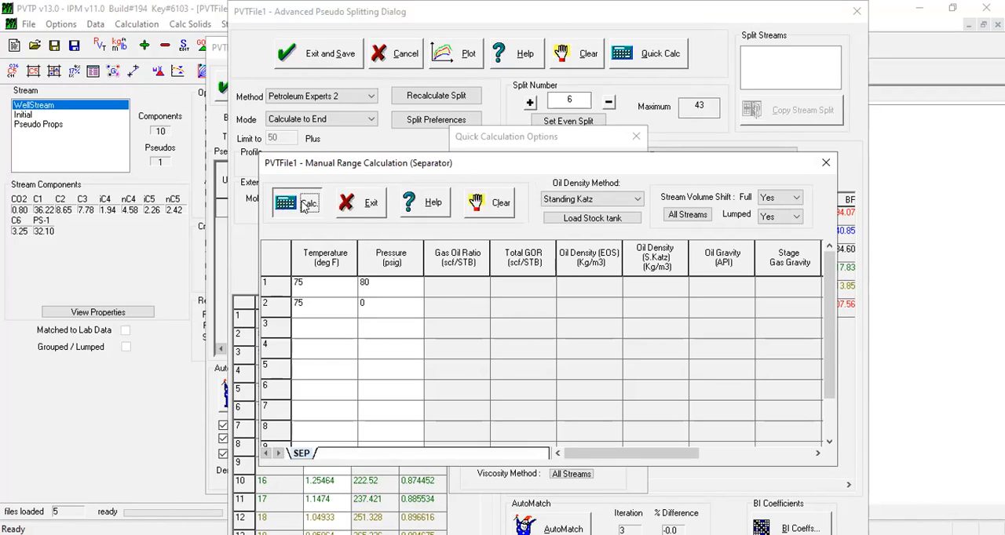
pyautogui.click(296, 203)
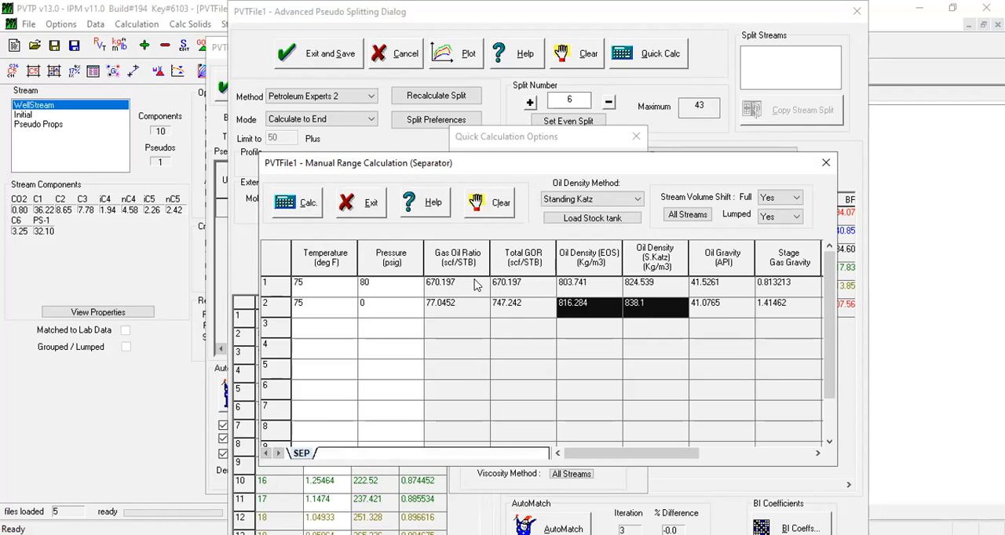
pyautogui.moveTo(320, 221)
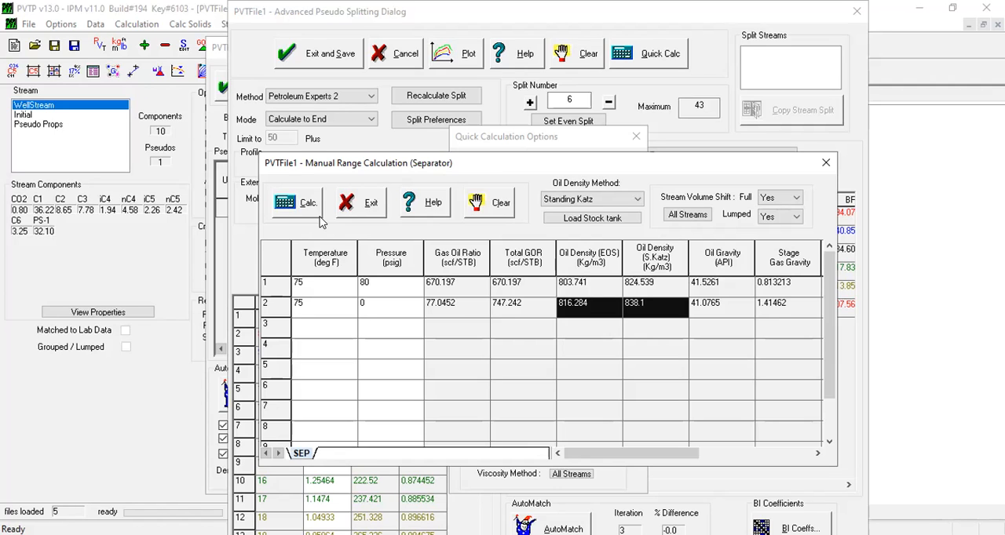
pyautogui.moveTo(502, 419)
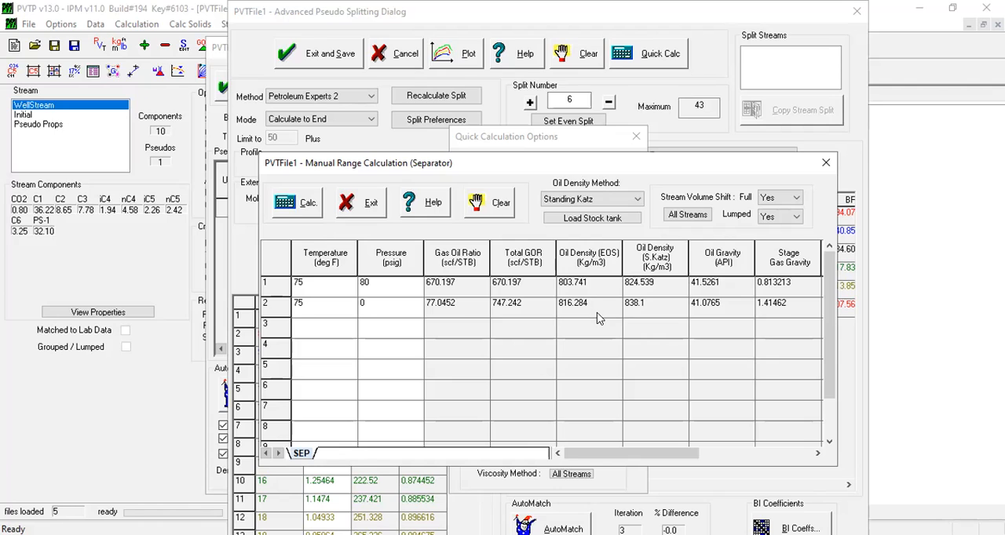
pyautogui.moveTo(452, 286)
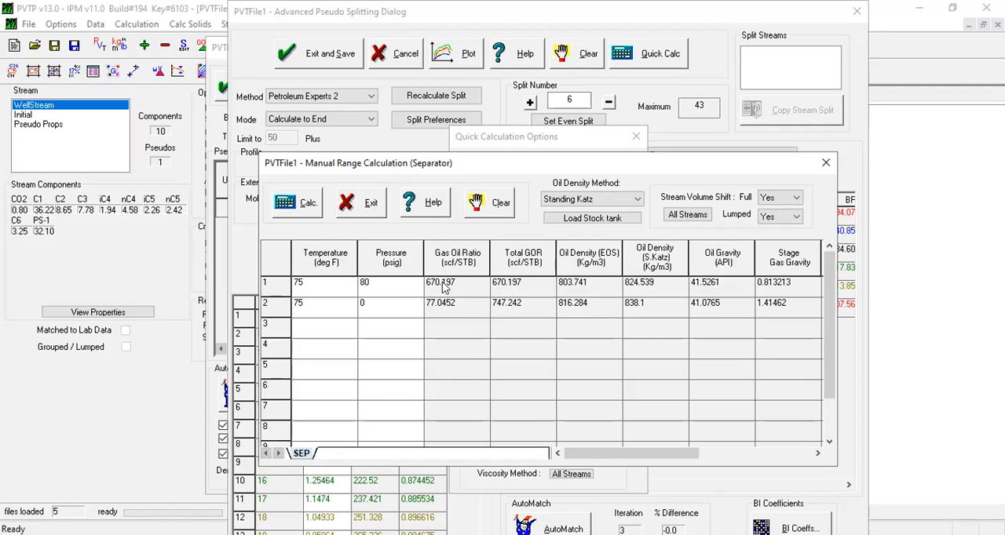
pyautogui.moveTo(441, 291)
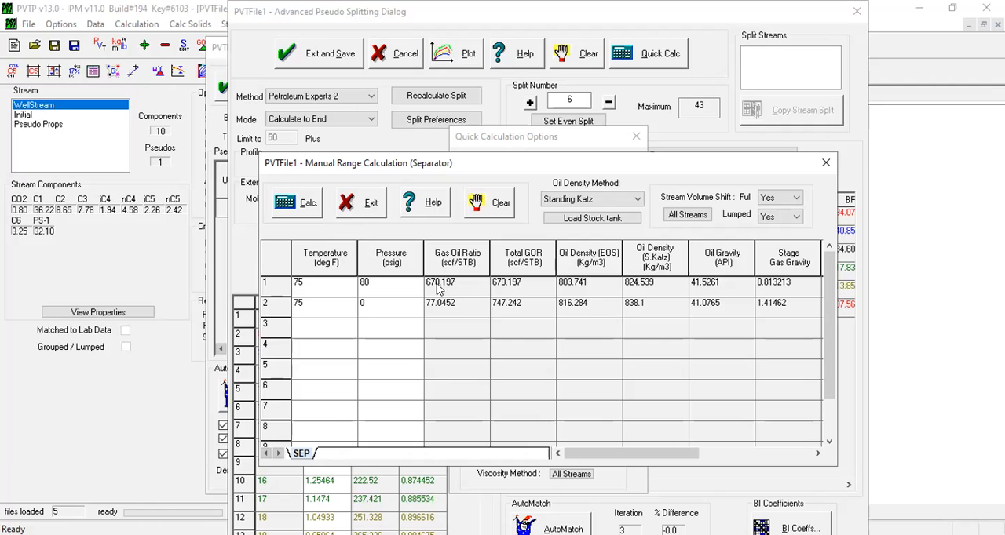
pyautogui.moveTo(460, 301)
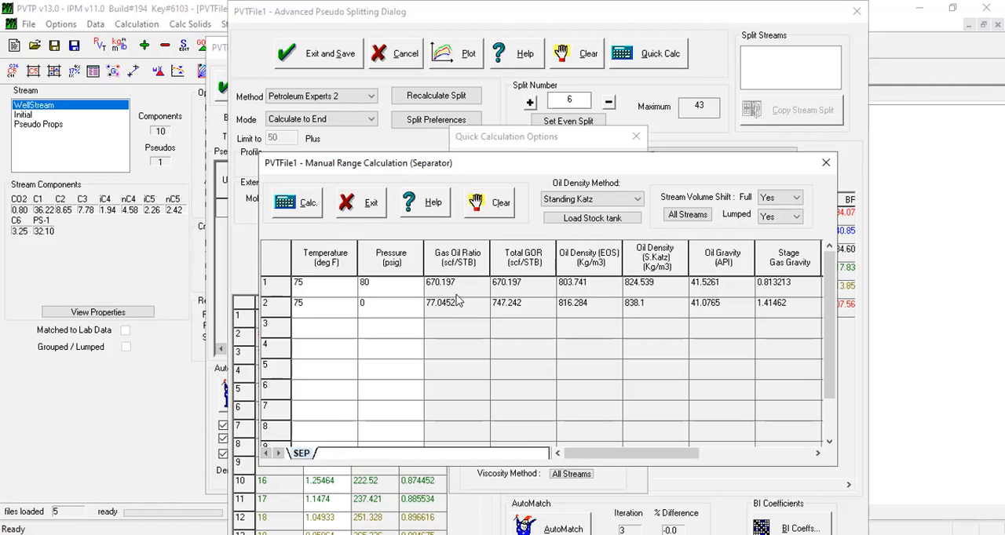
pyautogui.moveTo(448, 285)
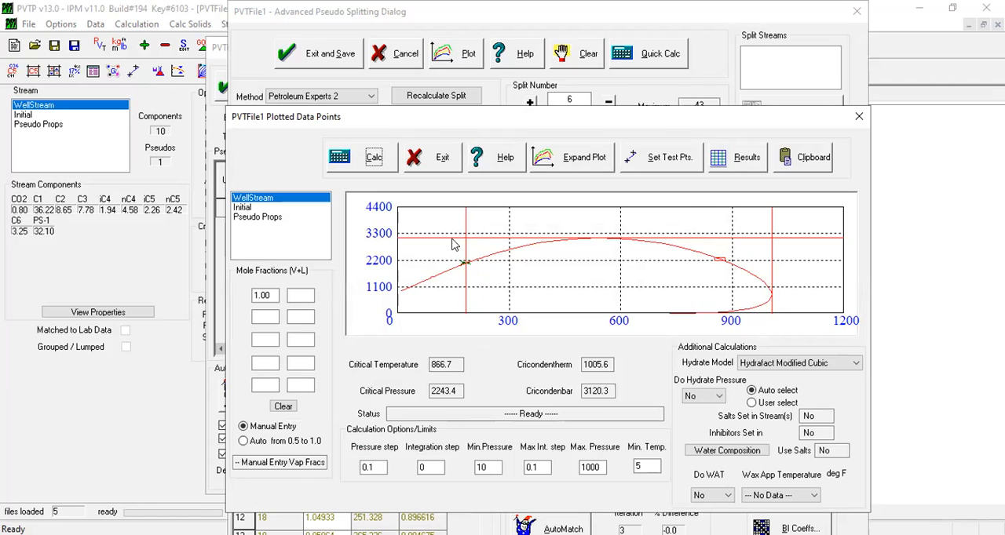
pyautogui.moveTo(522, 284)
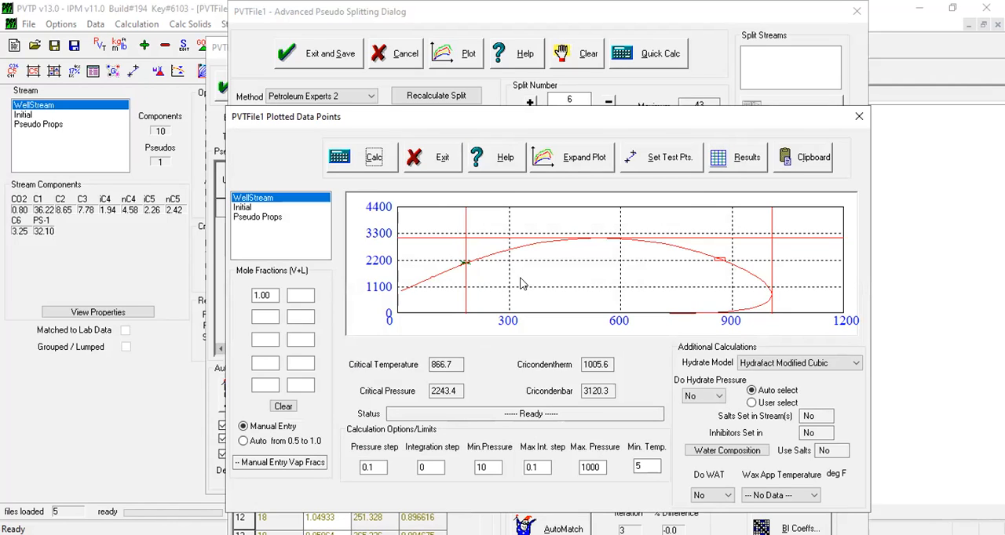
pyautogui.moveTo(476, 284)
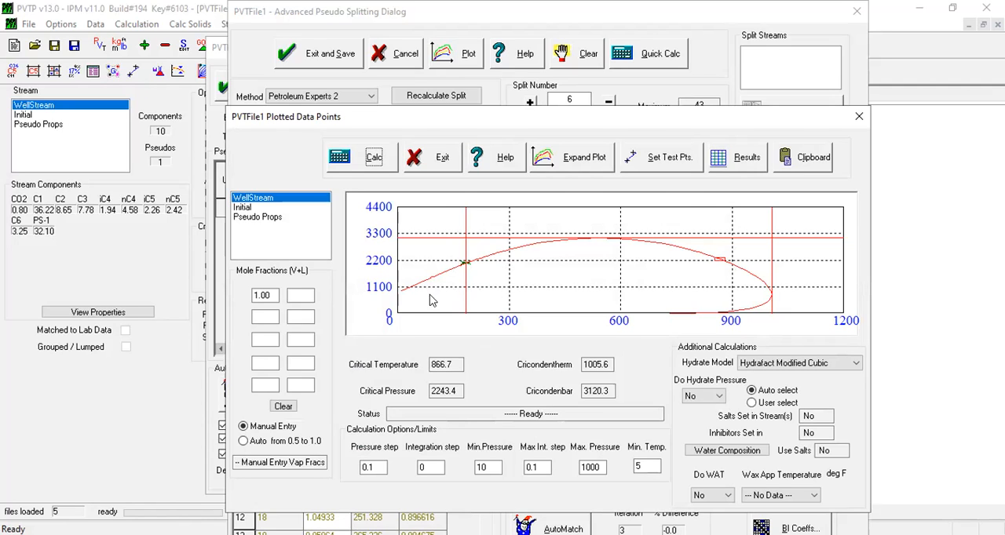
pyautogui.moveTo(469, 265)
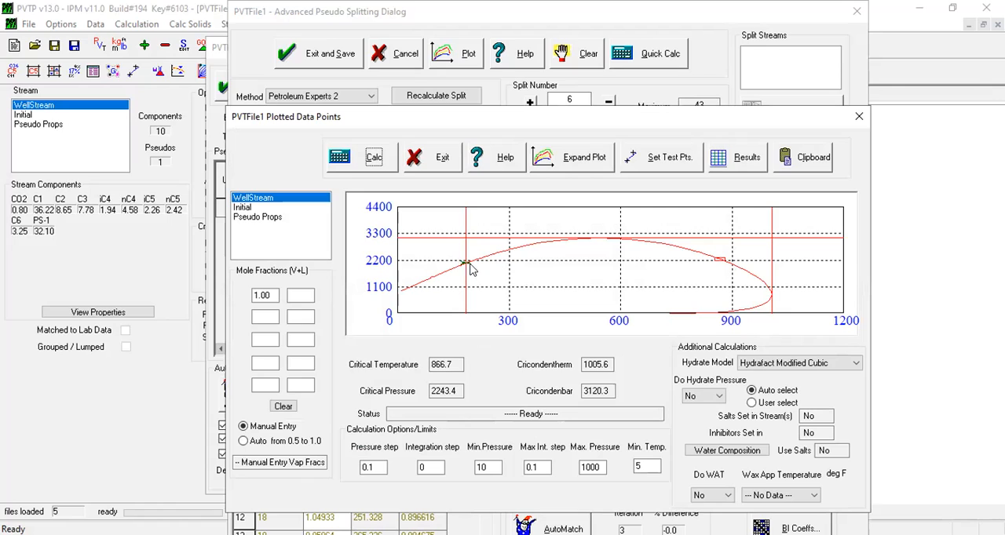